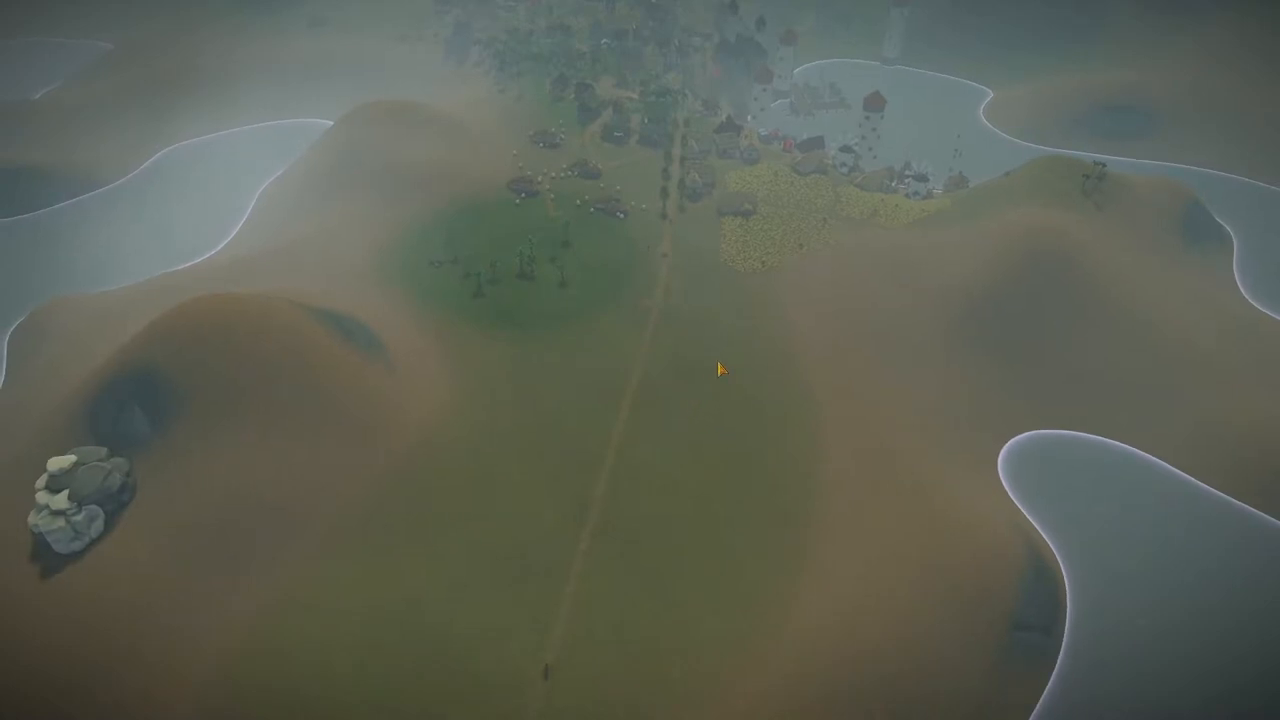
mouse_move(738, 513)
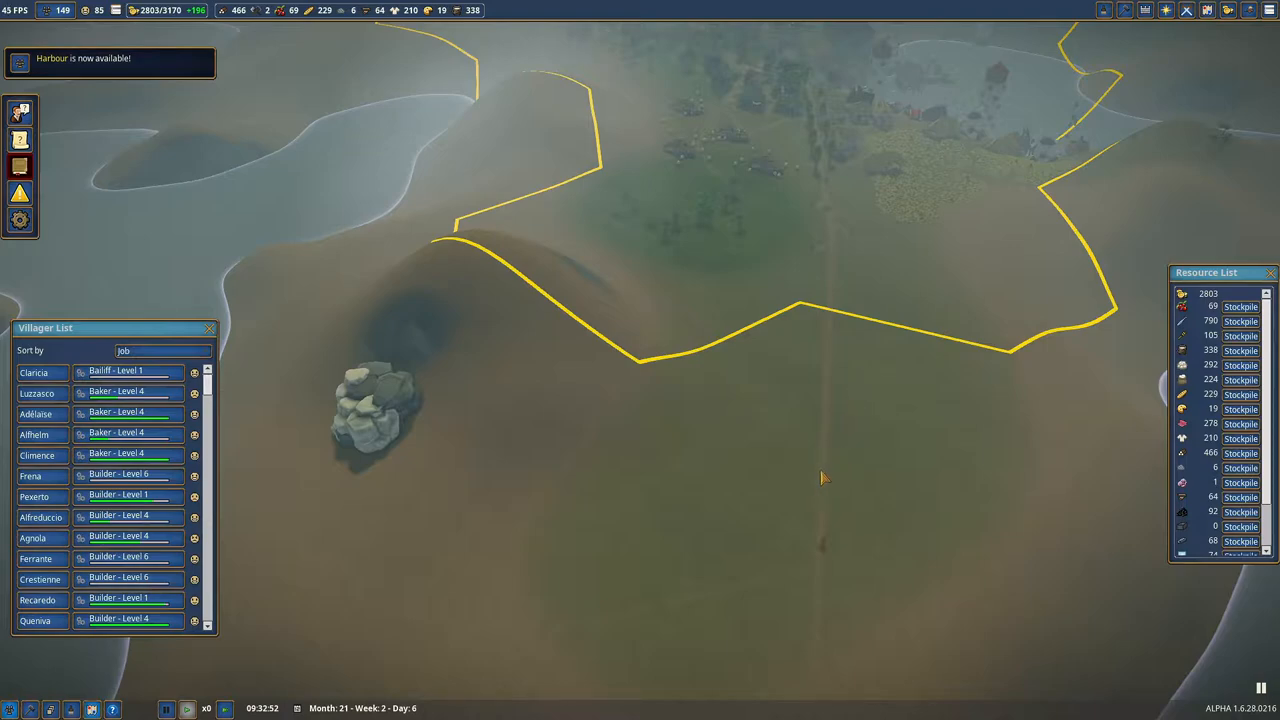
mouse_move(838, 368)
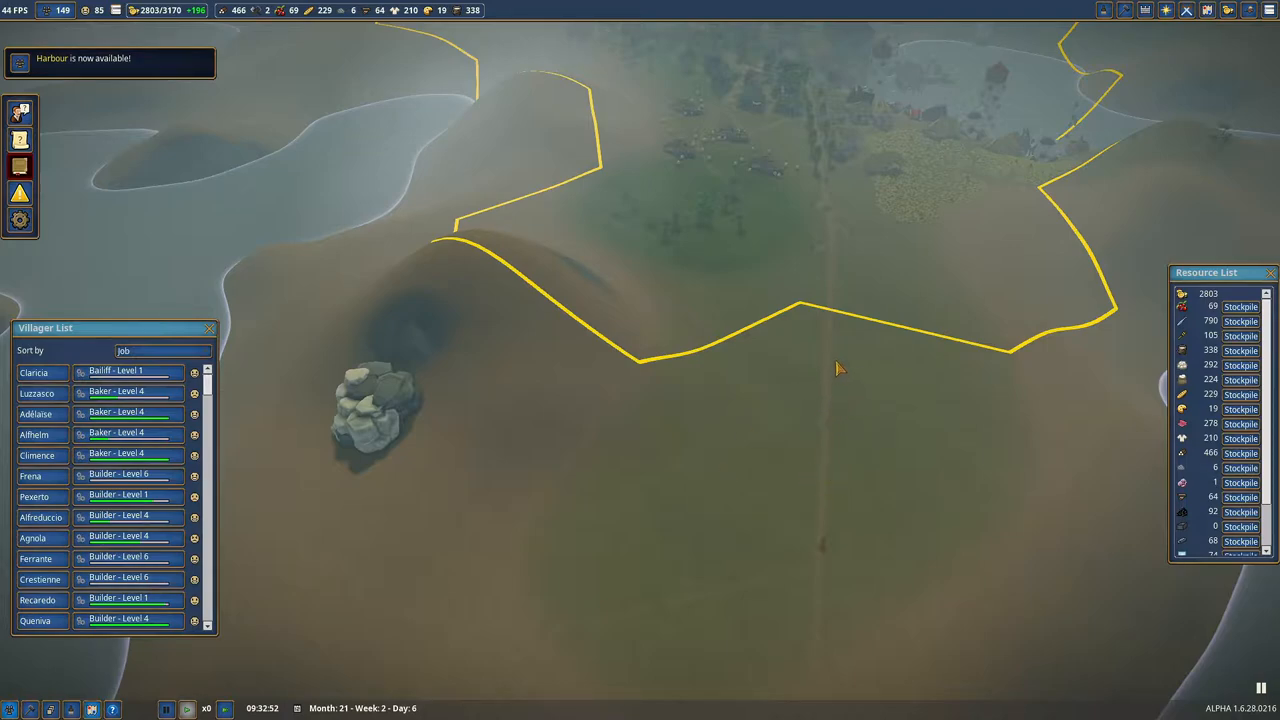
mouse_move(480, 467)
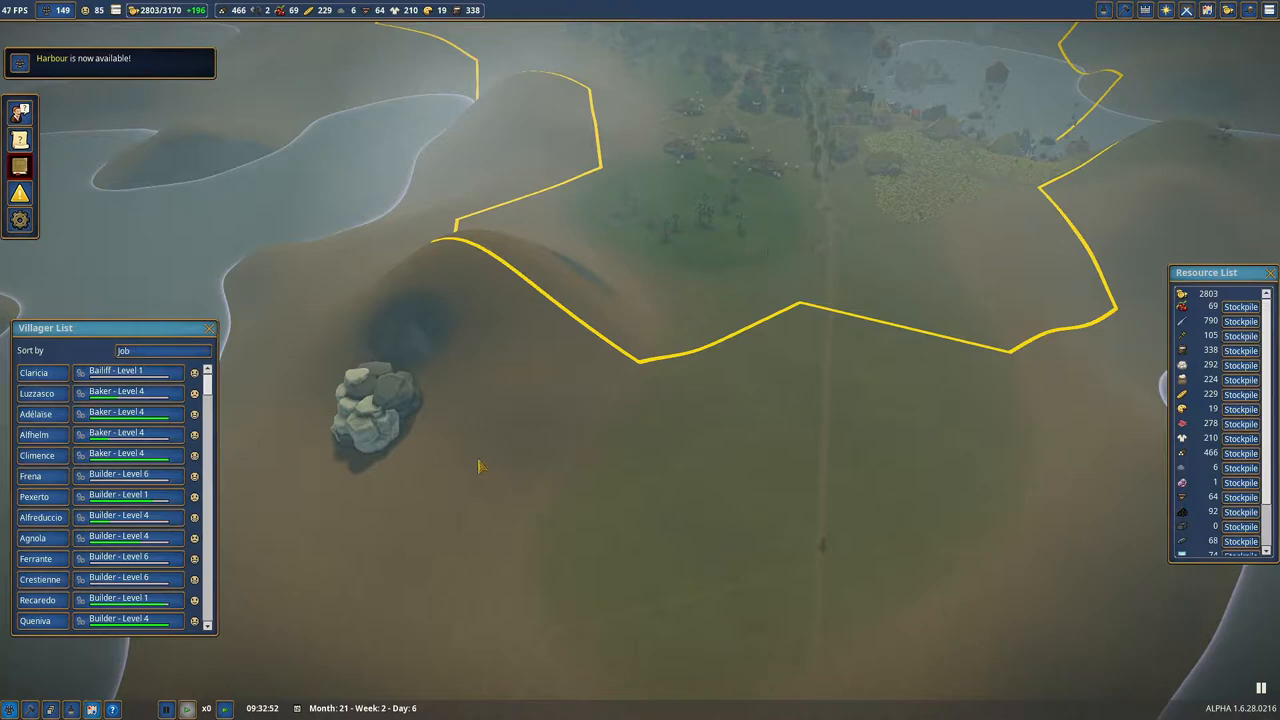
mouse_move(635, 432)
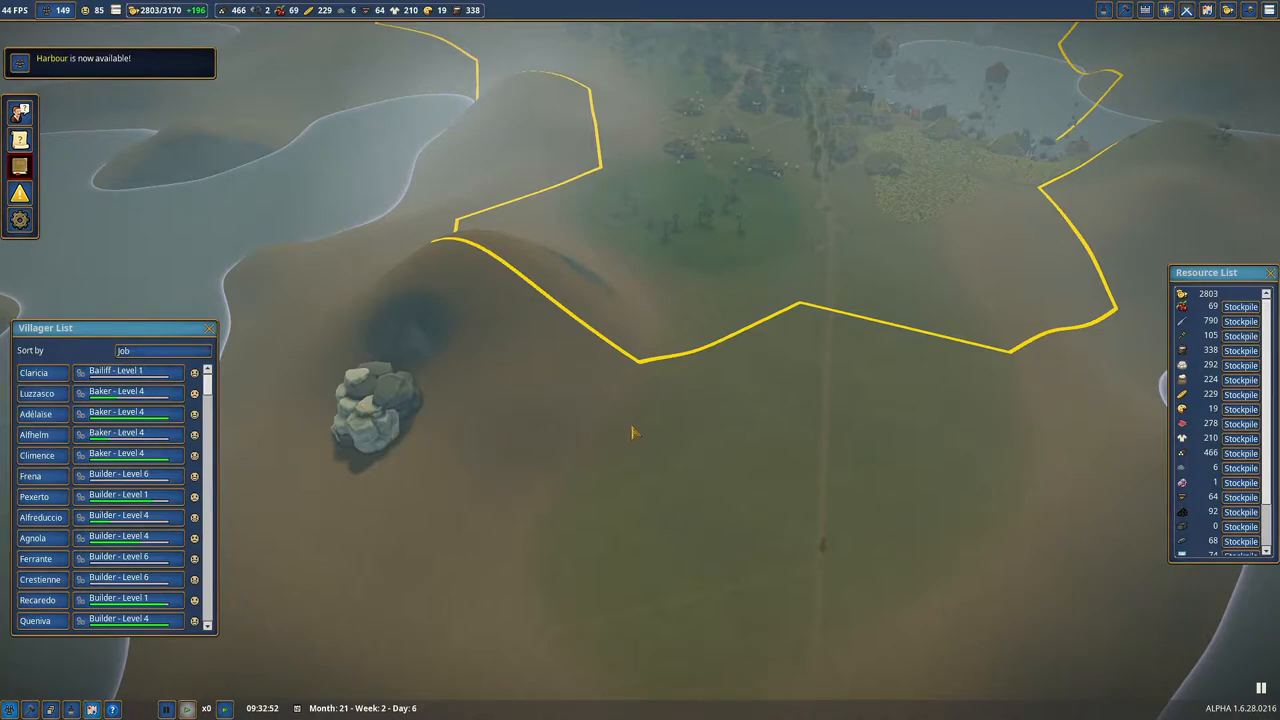
mouse_move(337, 440)
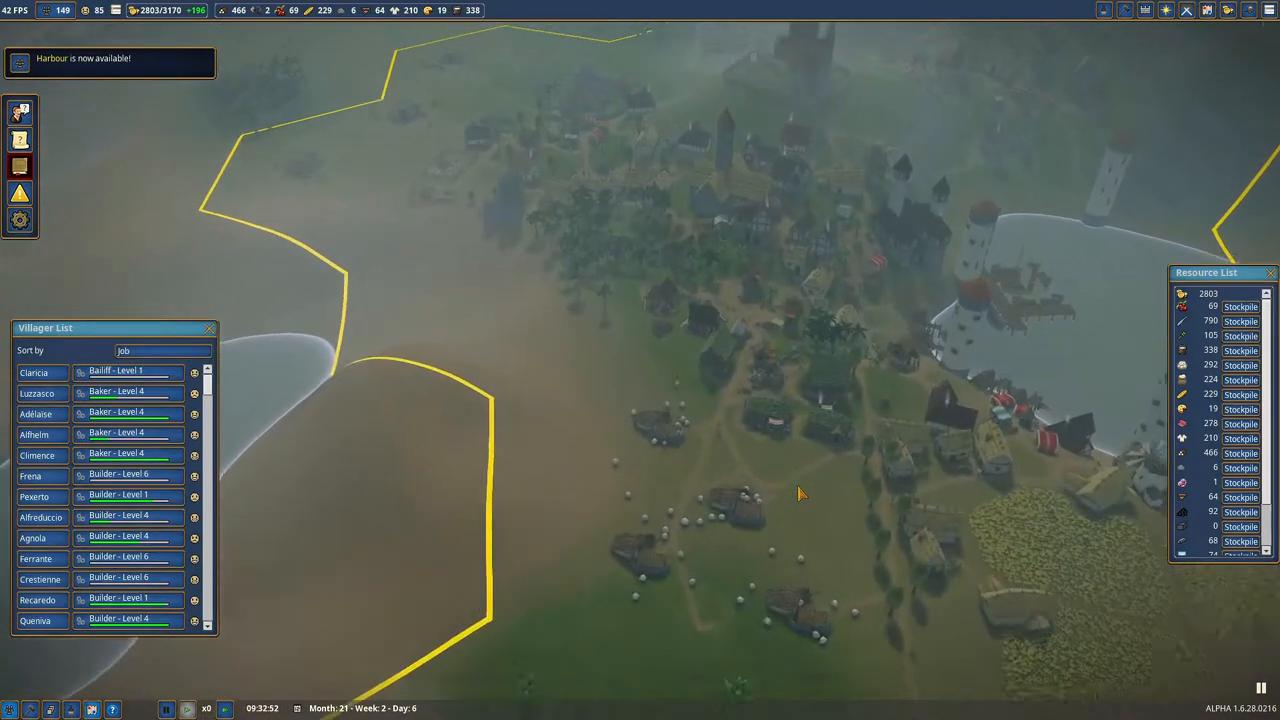
Resume the paused game and raise the speed to x2.
left_click(225, 708)
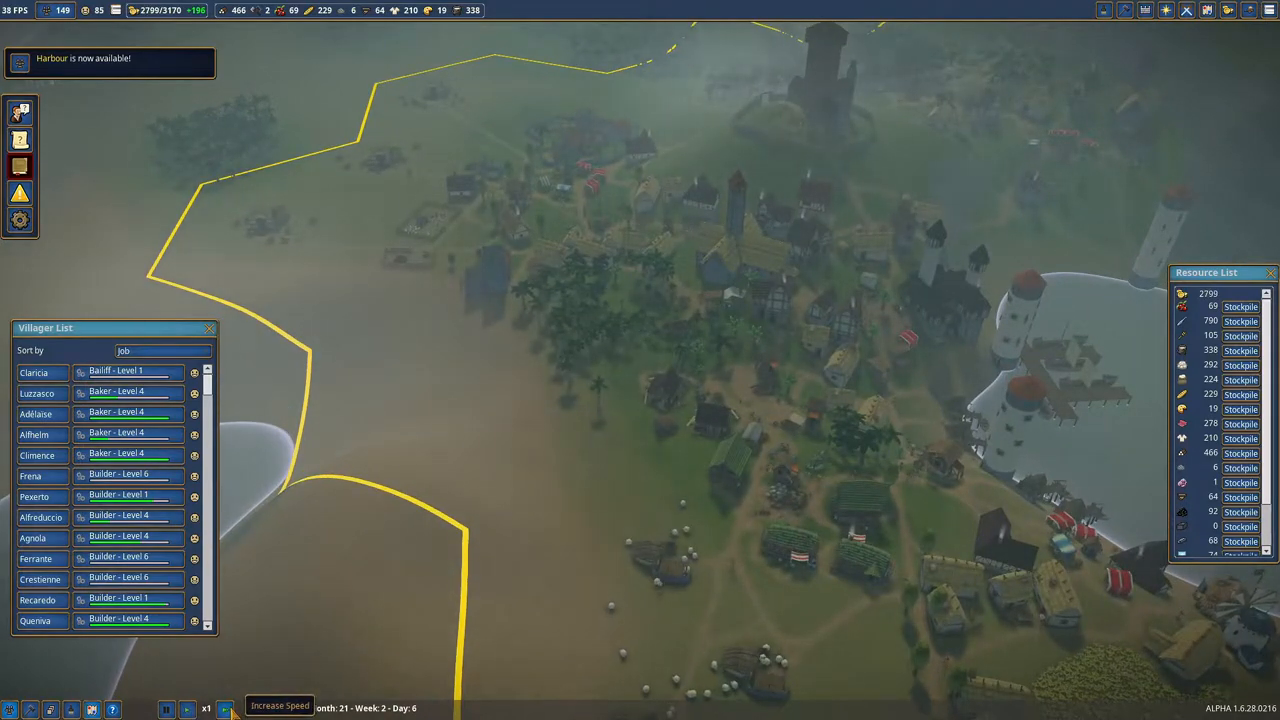
left_click(224, 708)
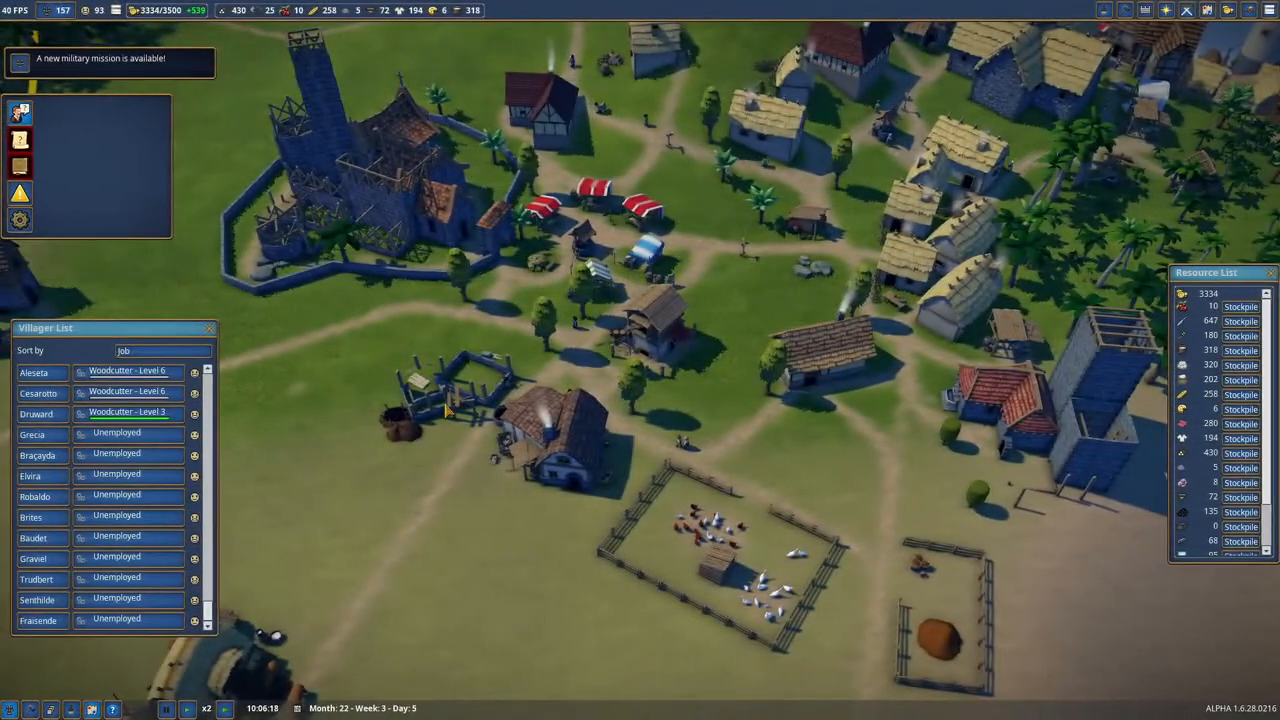
left_click(1165, 10)
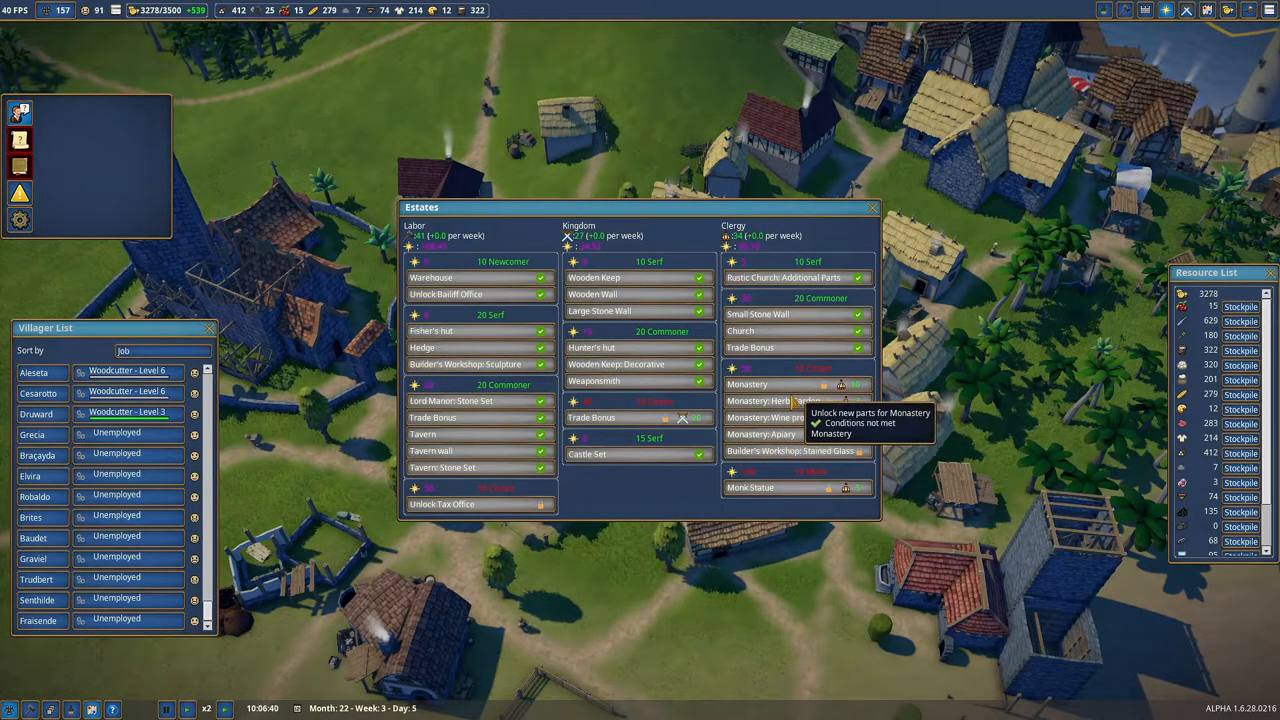
left_click(871, 208)
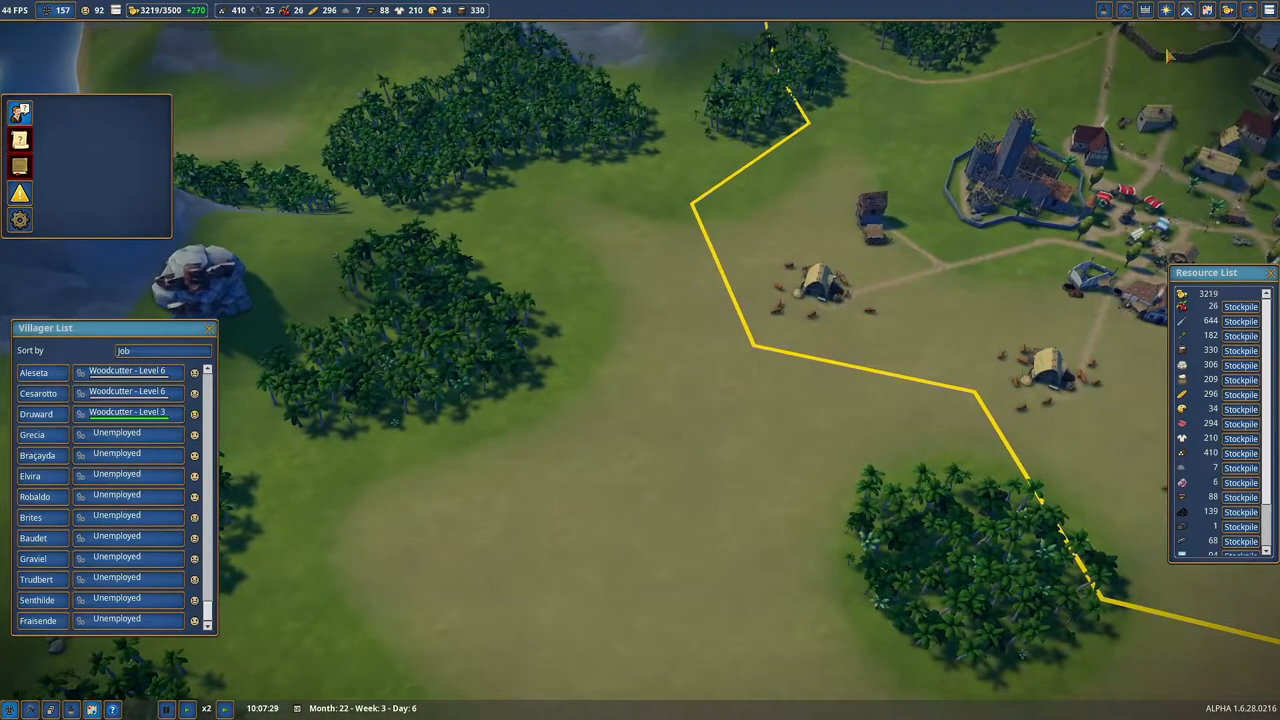
mouse_move(1228, 10)
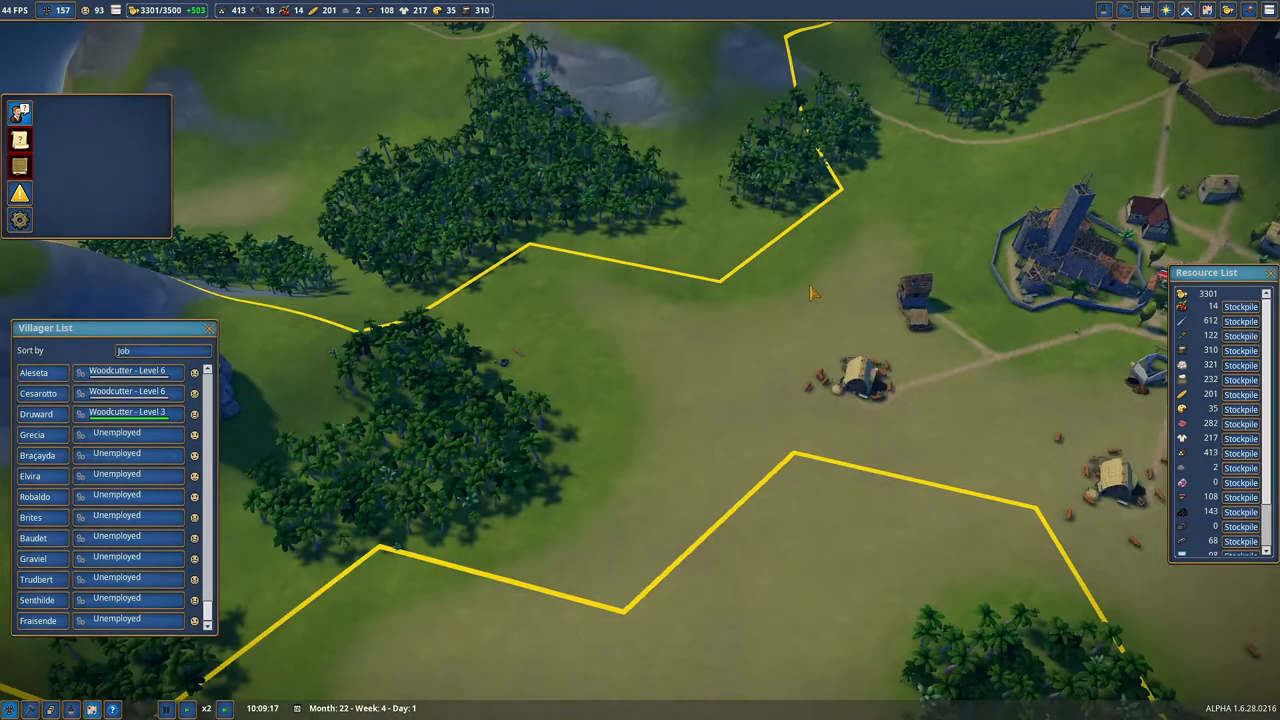
mouse_move(912, 268)
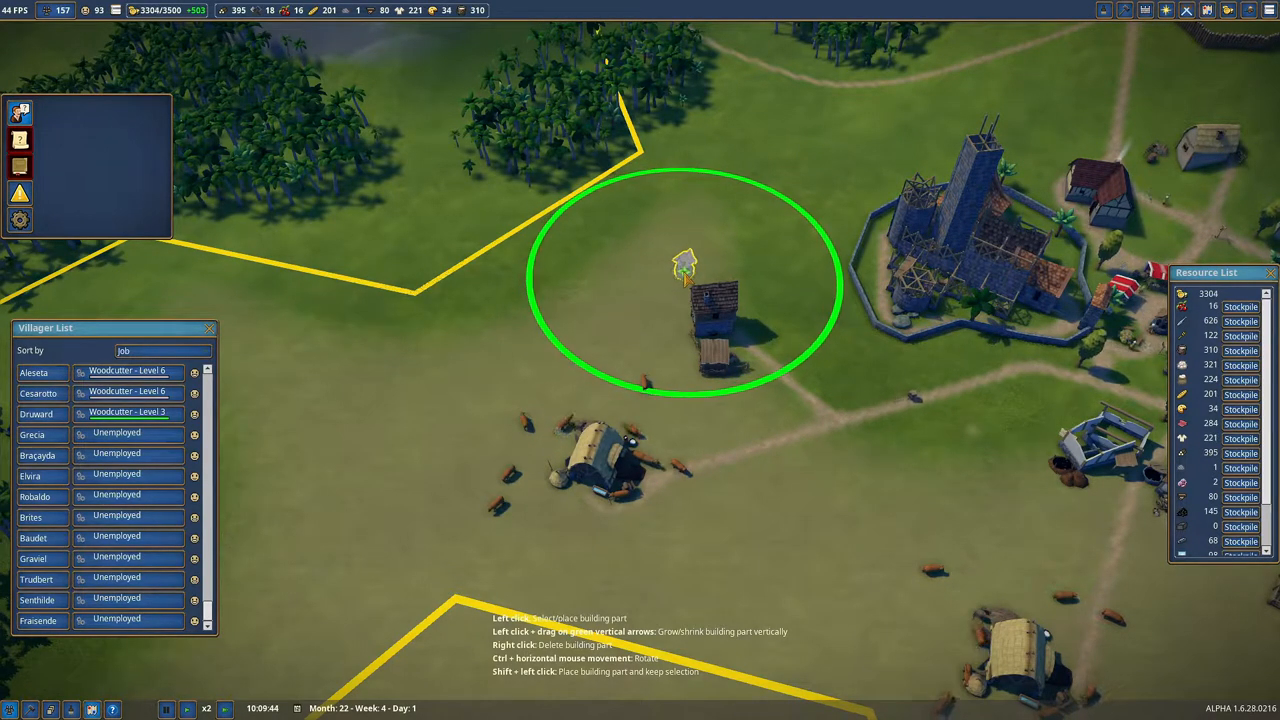
Place the well at the chosen spot and start its construction.
left_click(687, 280)
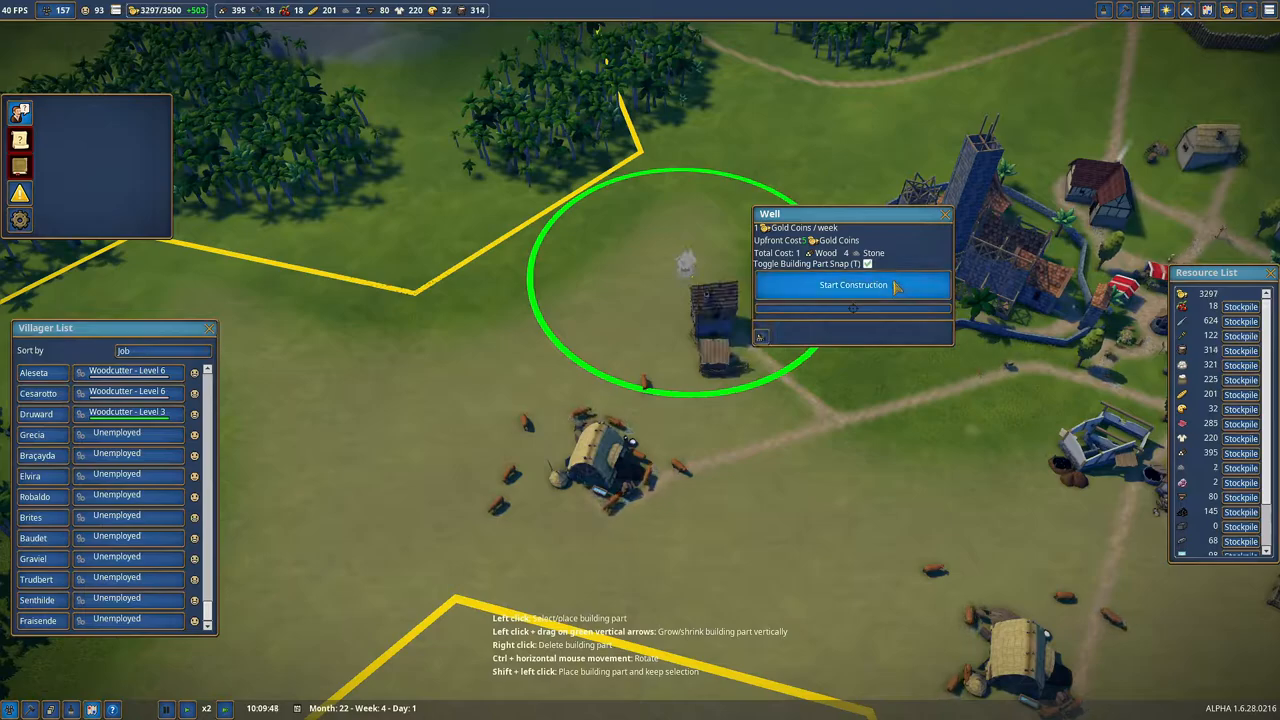
left_click(852, 285)
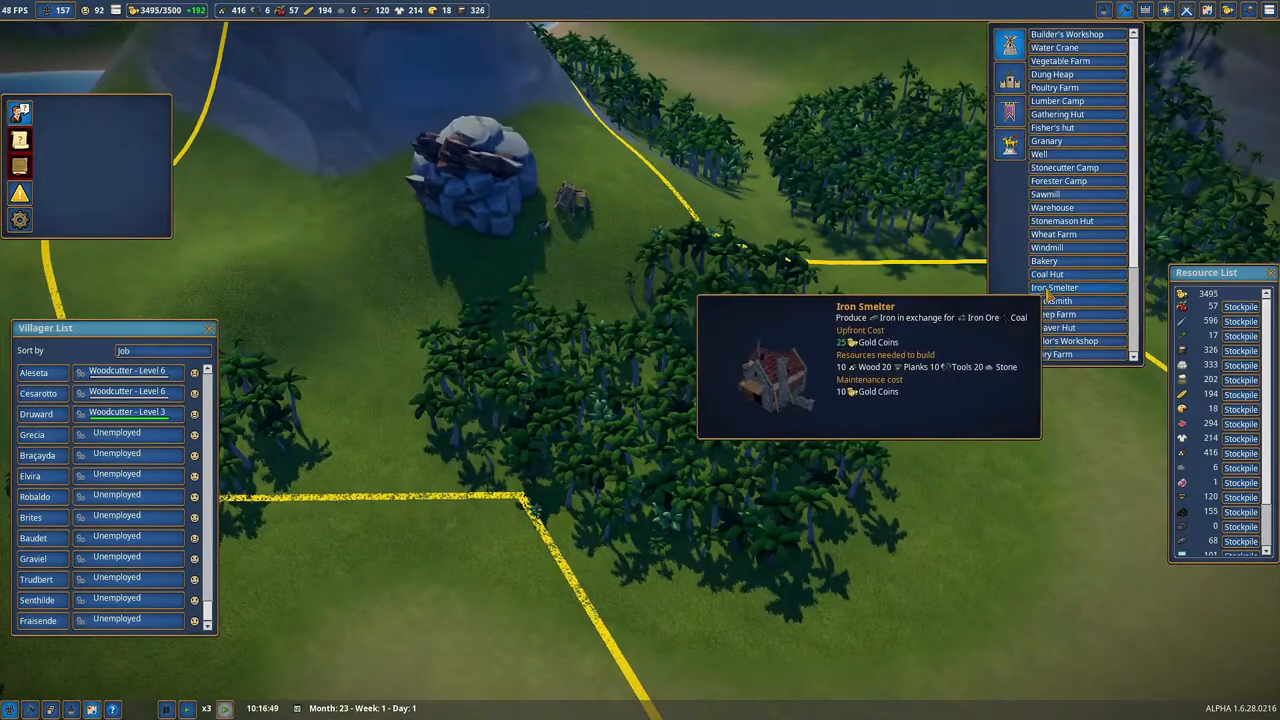
Close the build menu and assign an available villager to the Cheesemaker.
left_click(1054, 287)
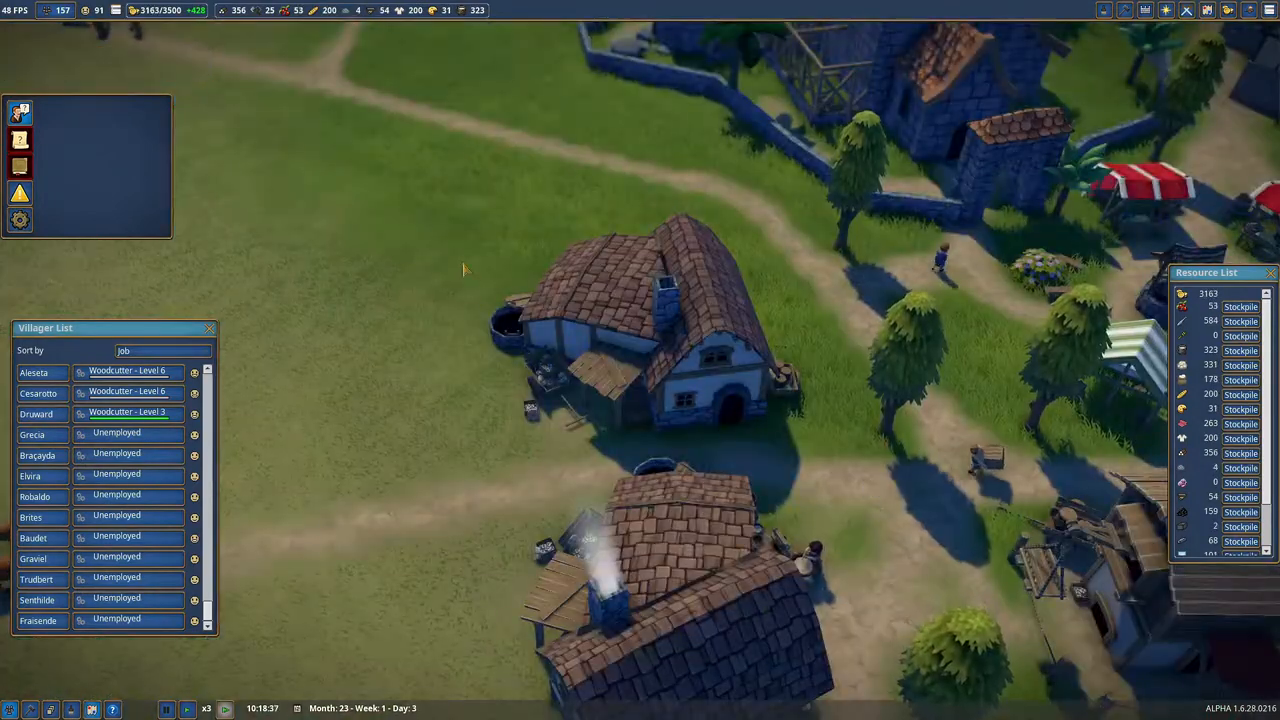
left_click(650, 320)
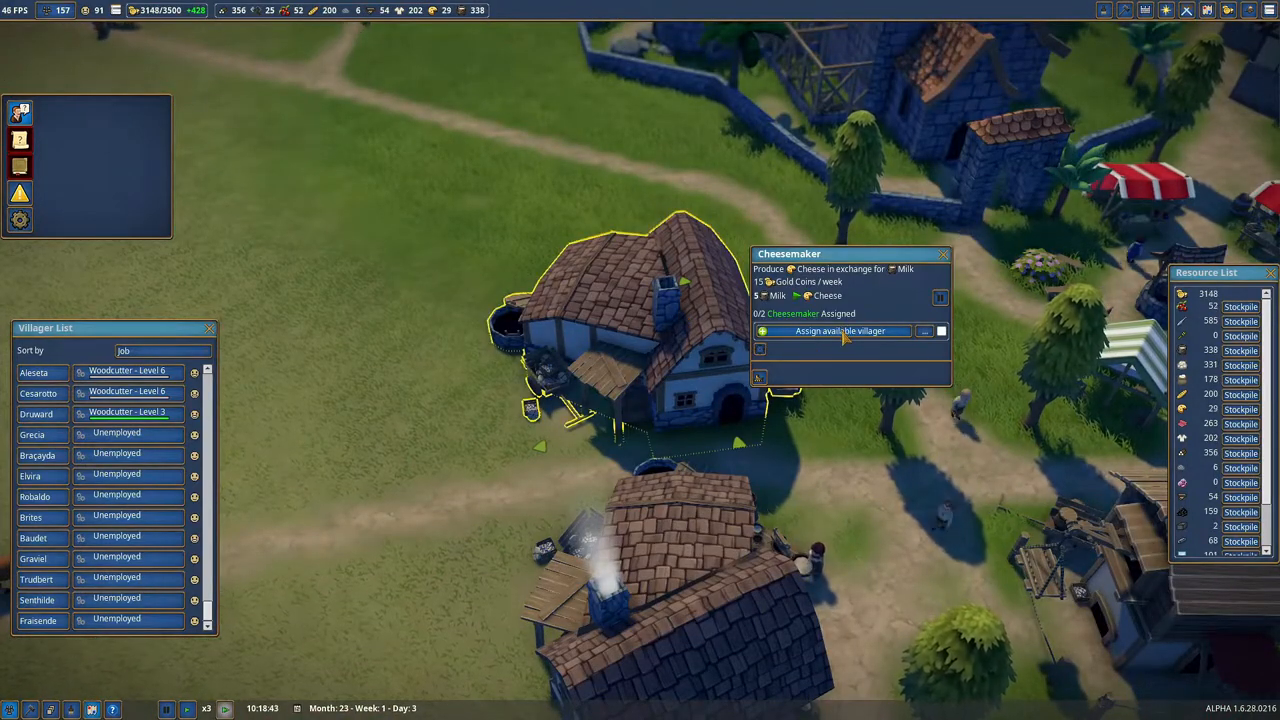
left_click(943, 254)
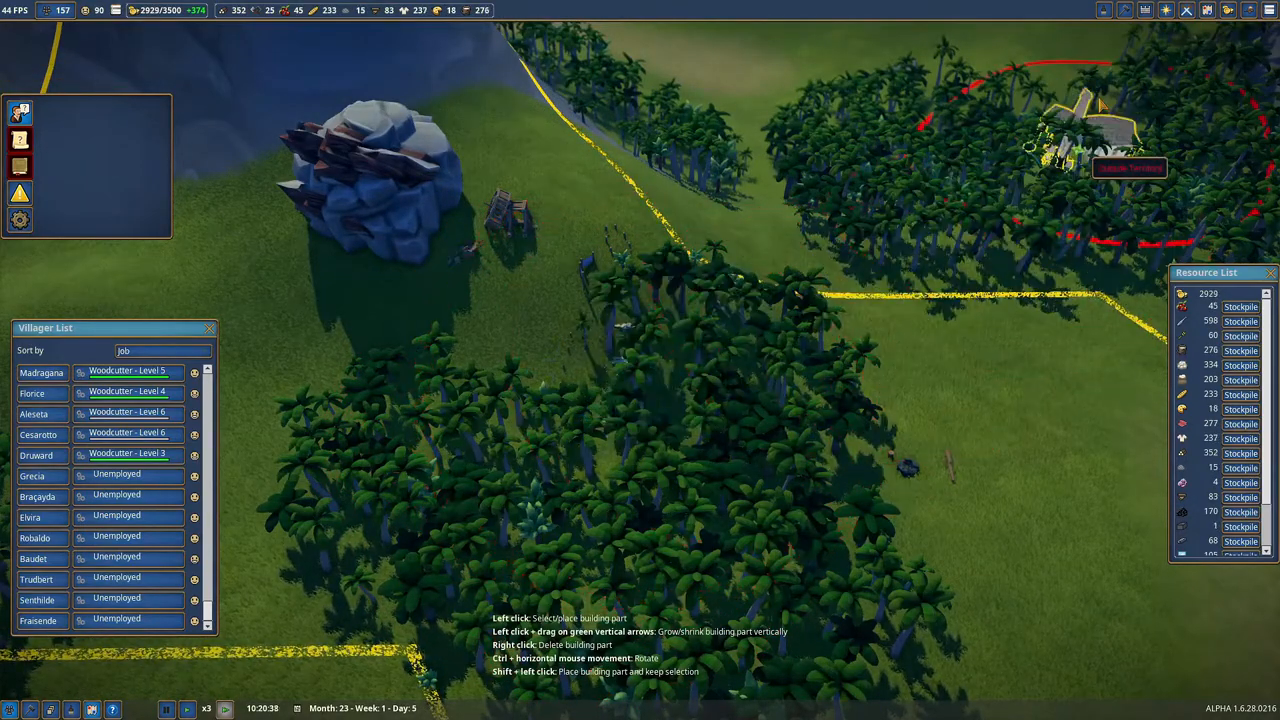
Choose a forester camp and place it in the forest clearing.
left_click(1145, 10)
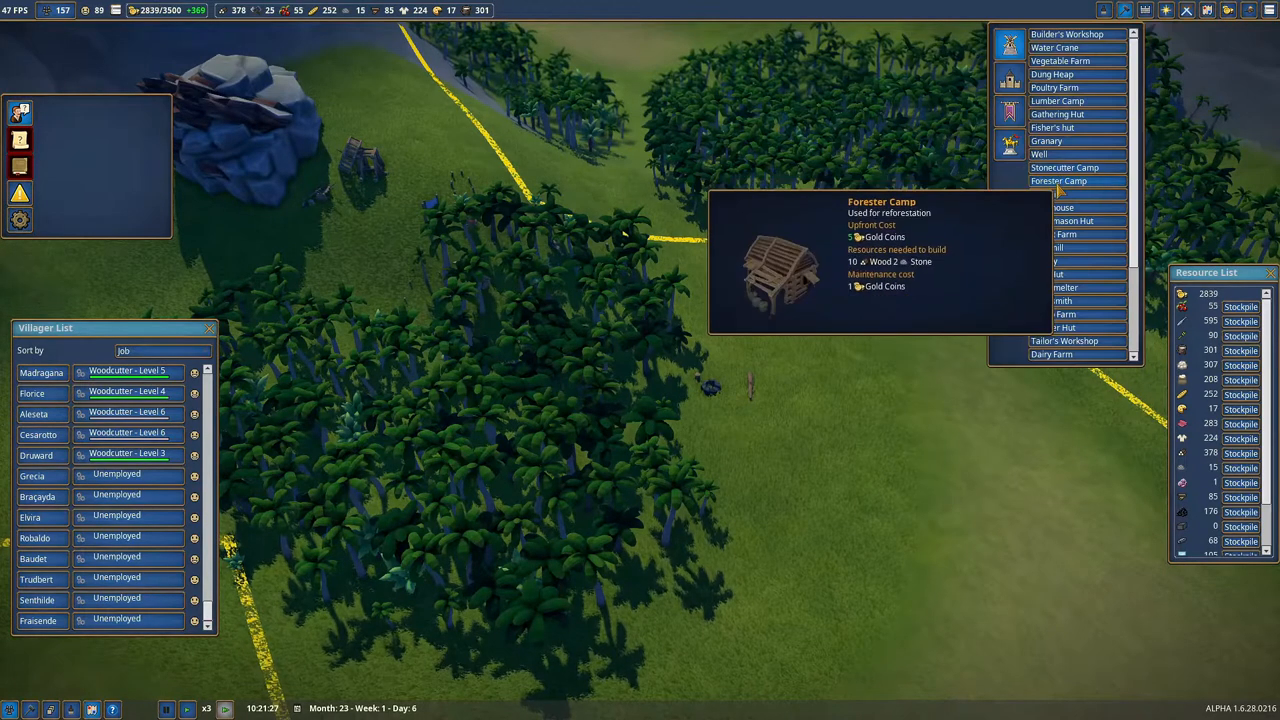
left_click(1058, 181)
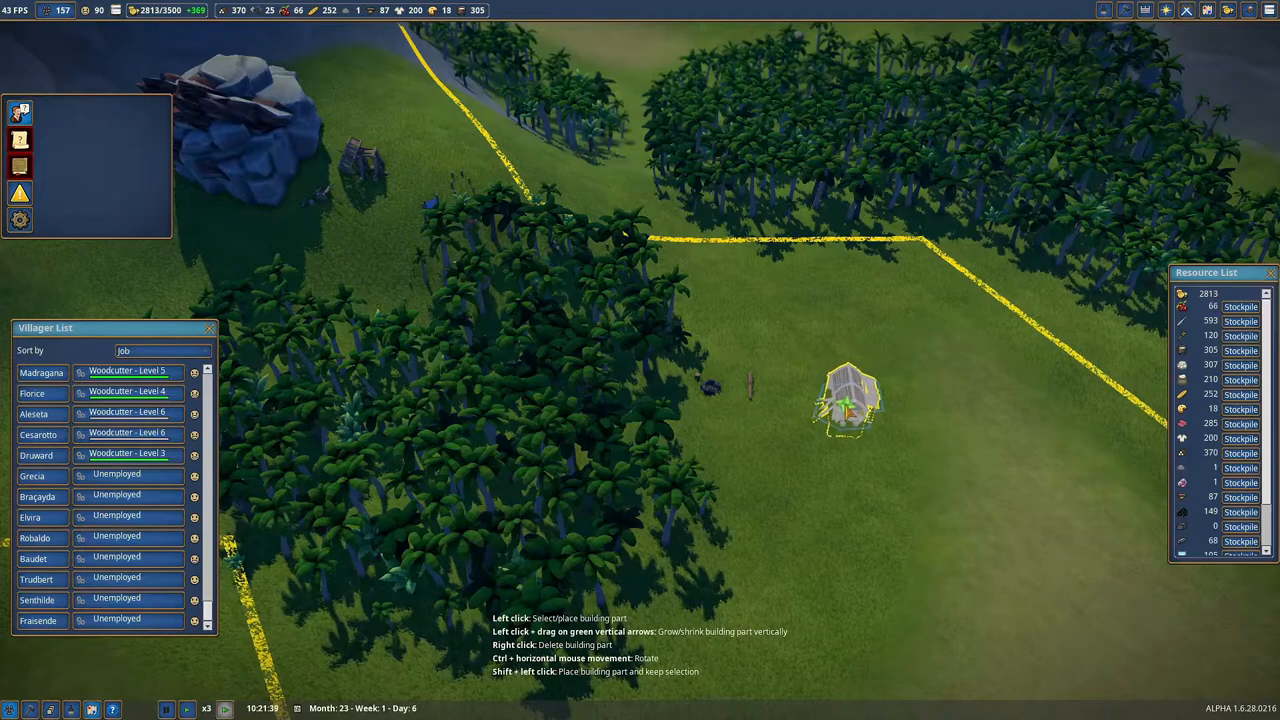
left_click(850, 400)
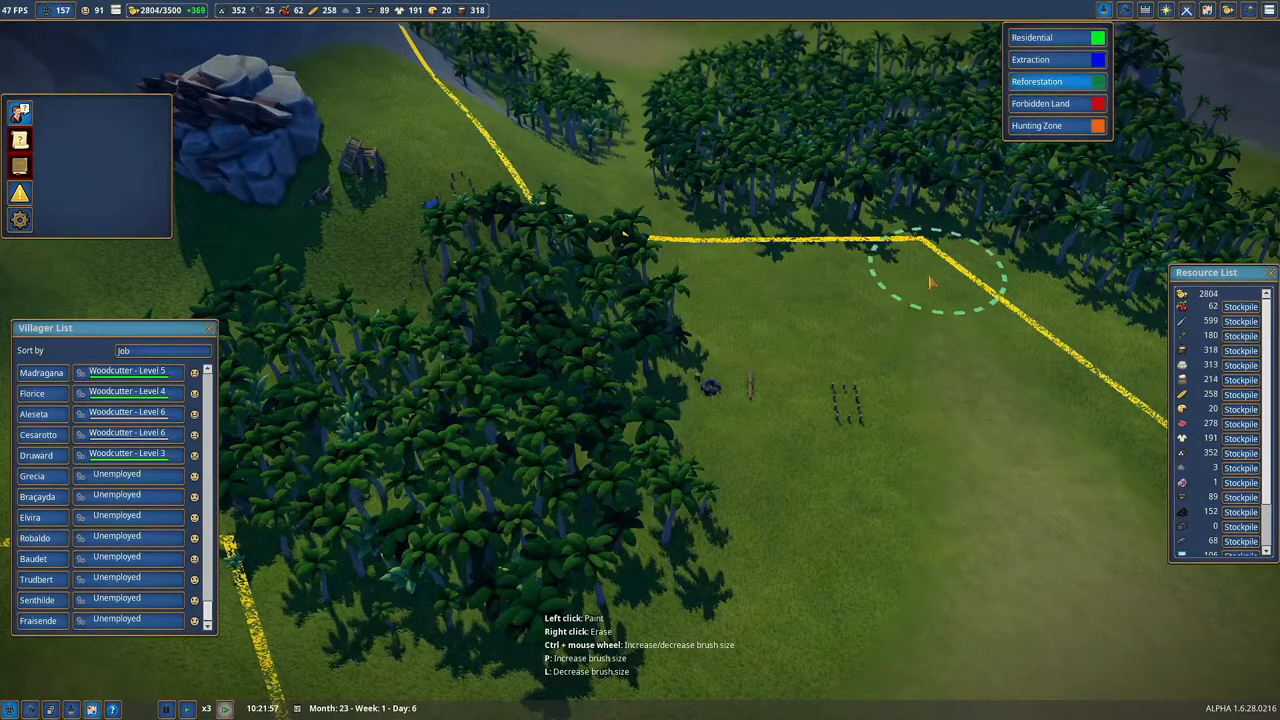
Paint a reforestation zone across the clearing and along the forest edge.
left_click_drag(930, 280, 690, 280)
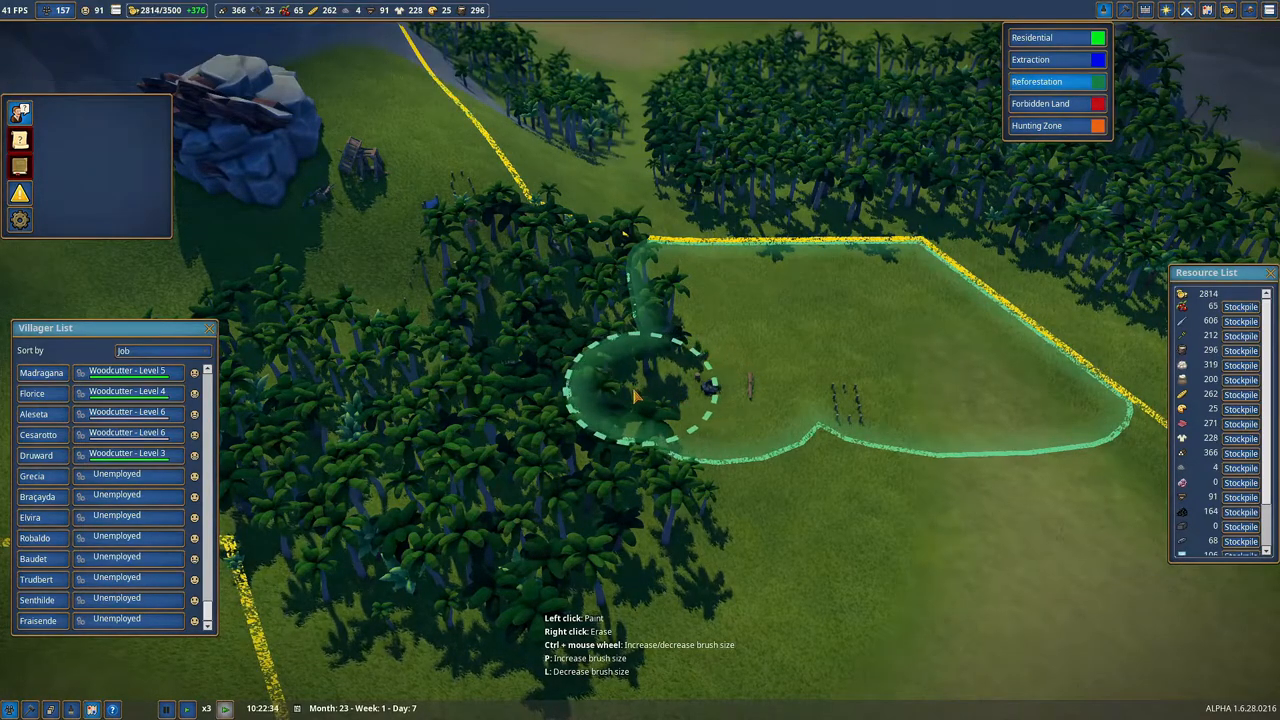
left_click_drag(635, 395, 640, 495)
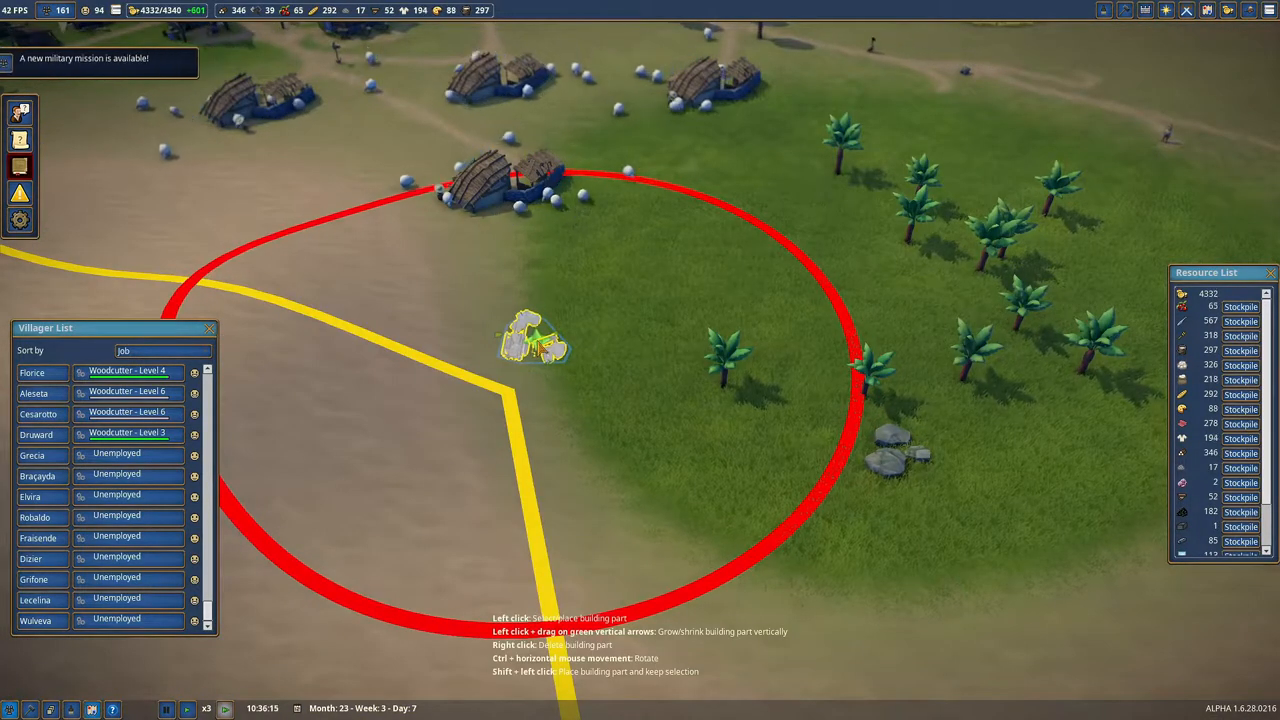
Place the Stonecutter Camp inside the red radius, start construction, and pick the next building.
left_click(533, 338)
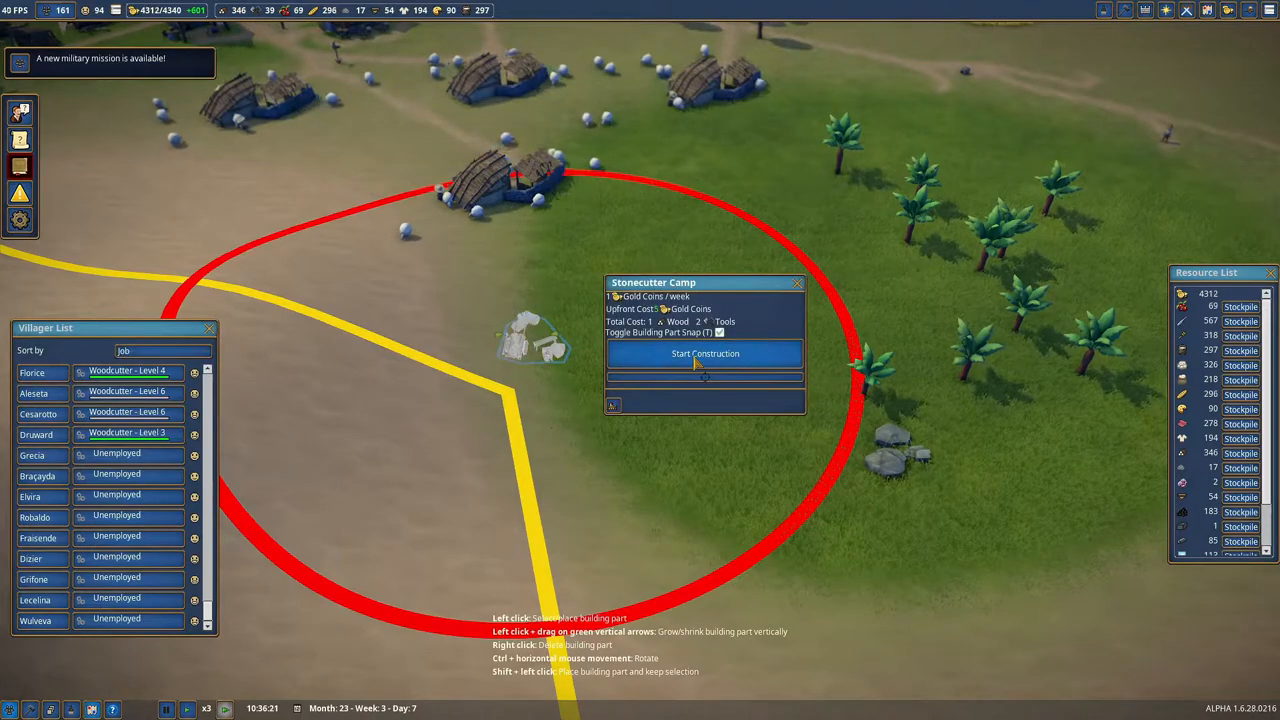
left_click(705, 353)
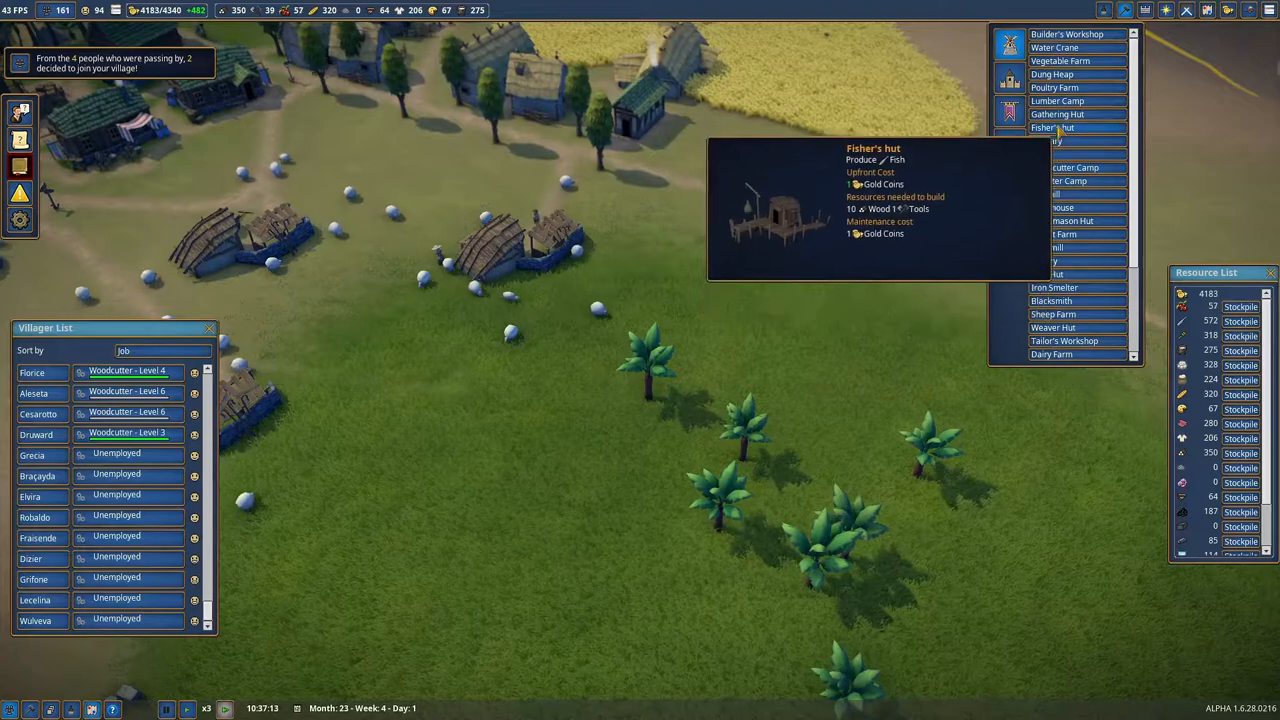
left_click(1052, 127)
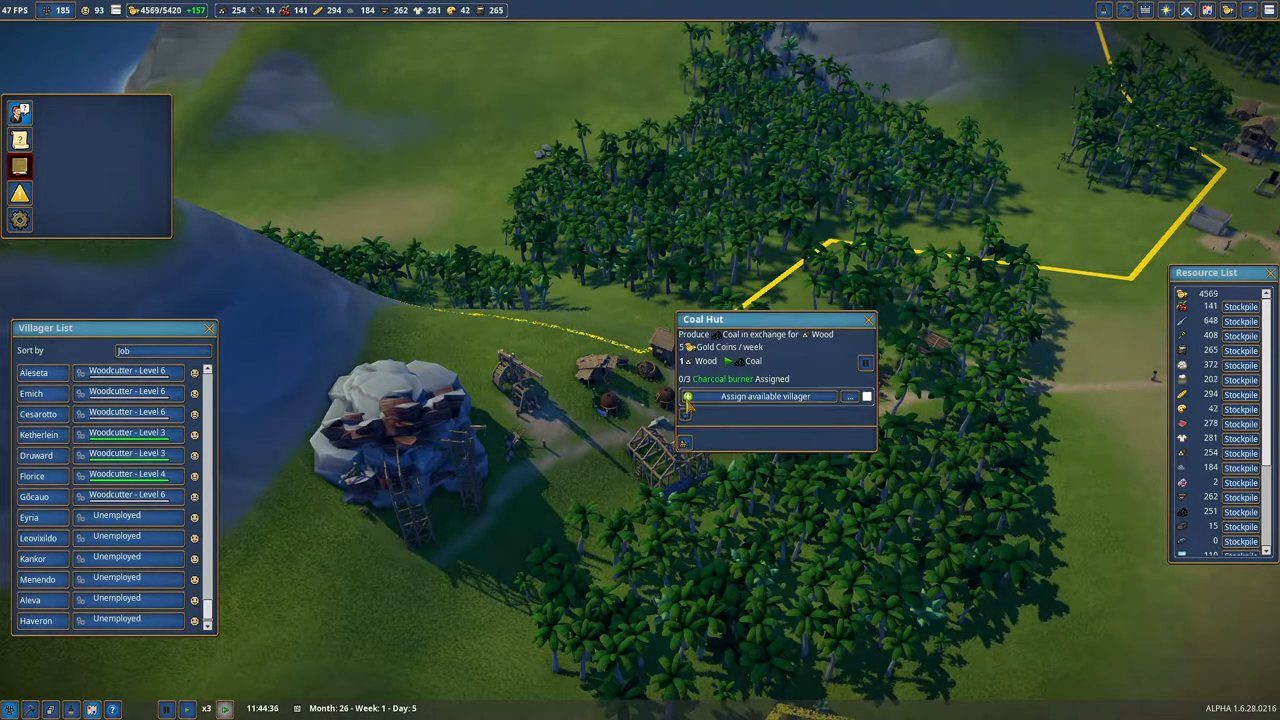
Assign a villager to the Coal Hut and check the Iron Smelter's construction details.
left_click(765, 396)
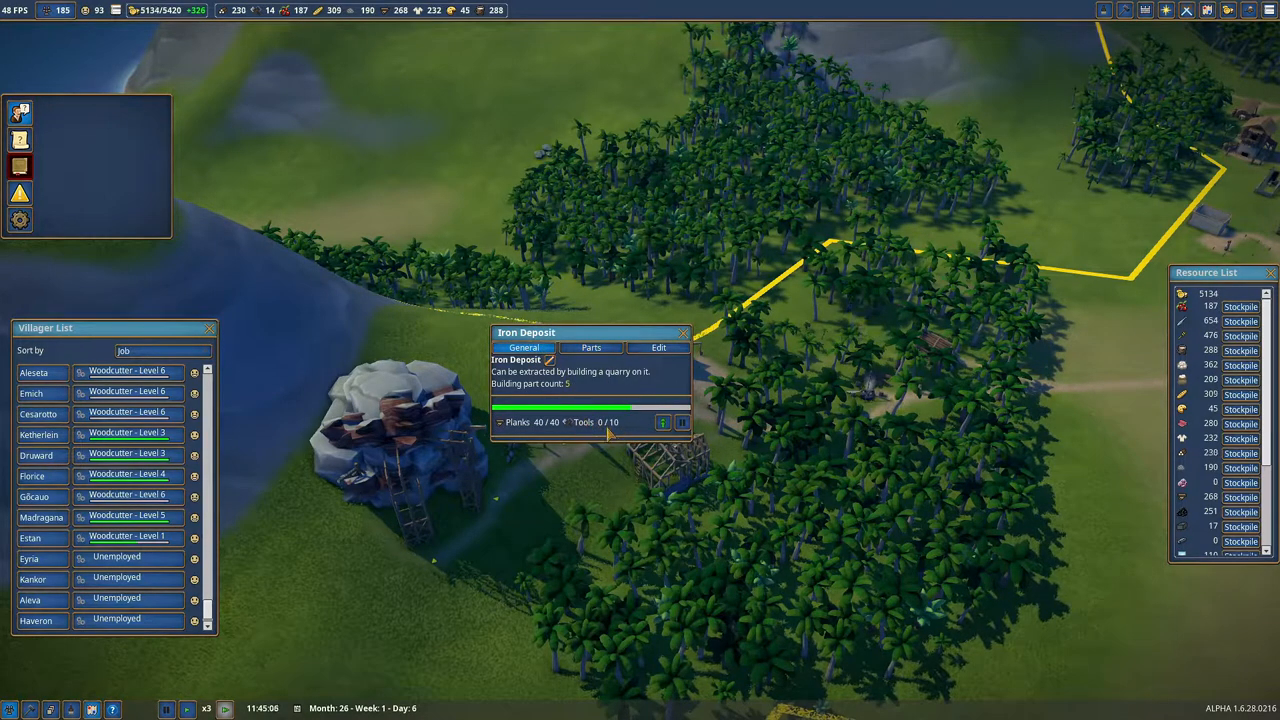
left_click(684, 332)
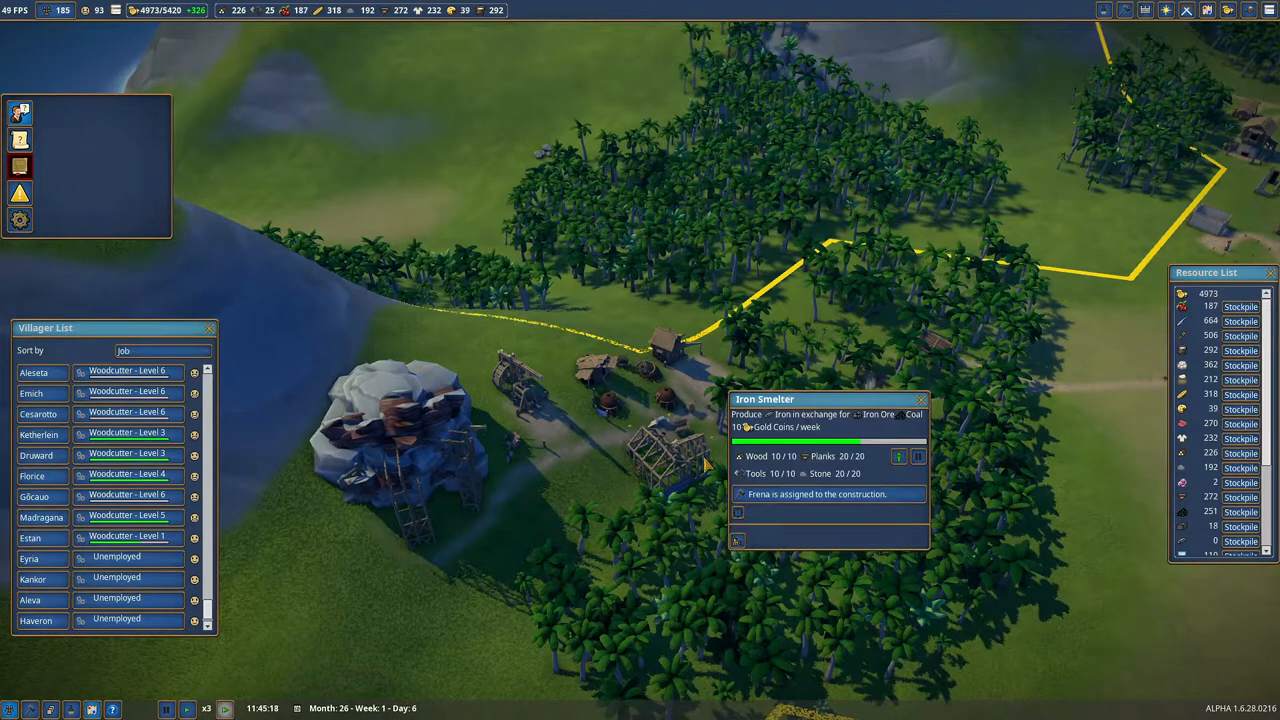
mouse_move(875, 482)
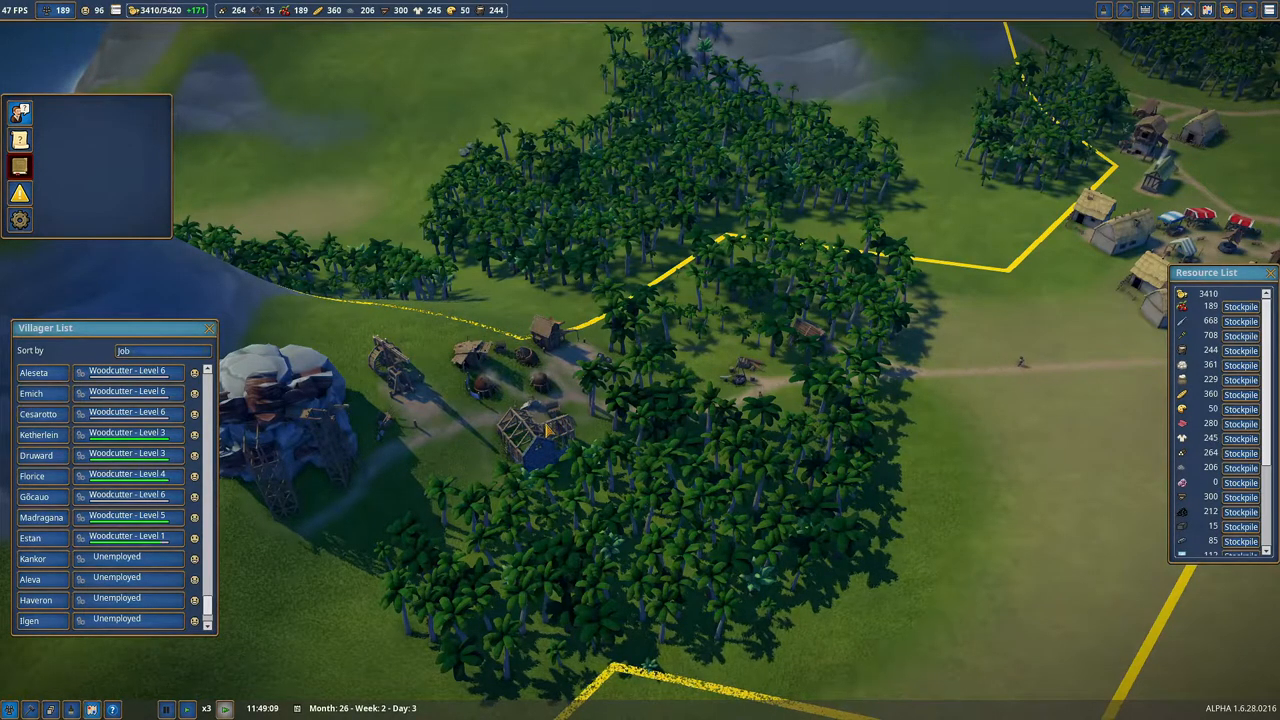
left_click(540, 430)
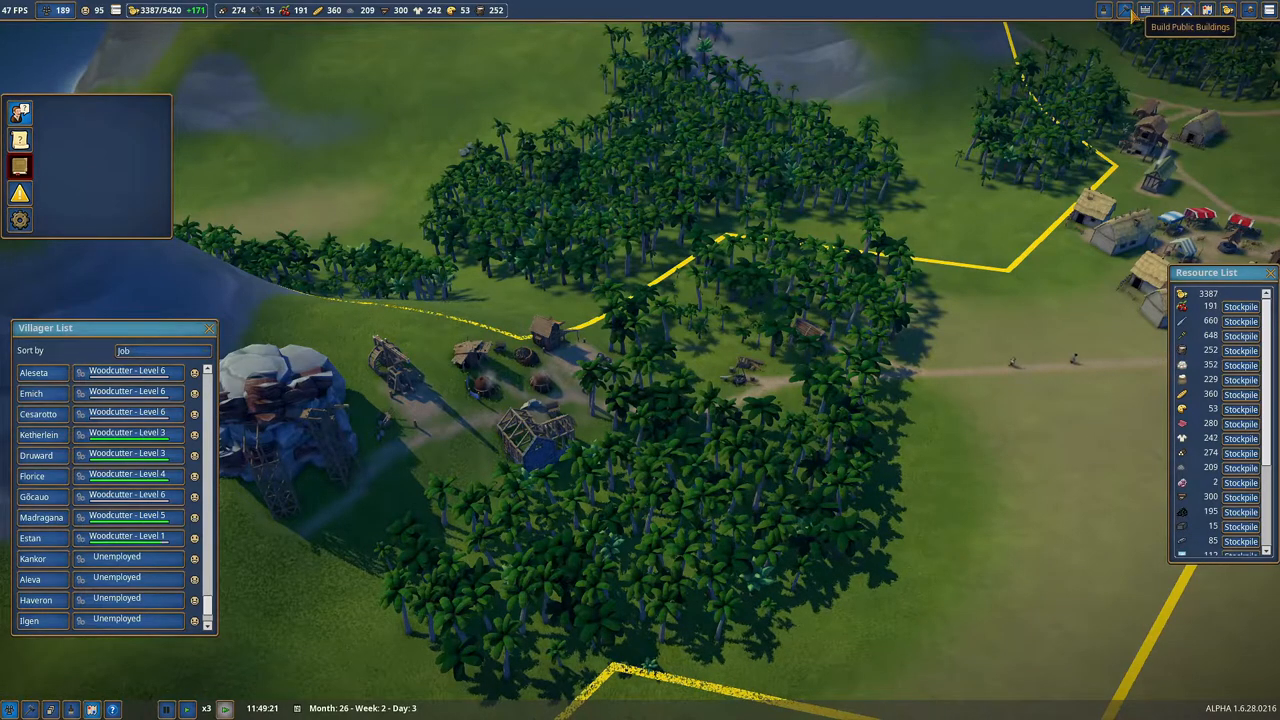
left_click(1145, 10)
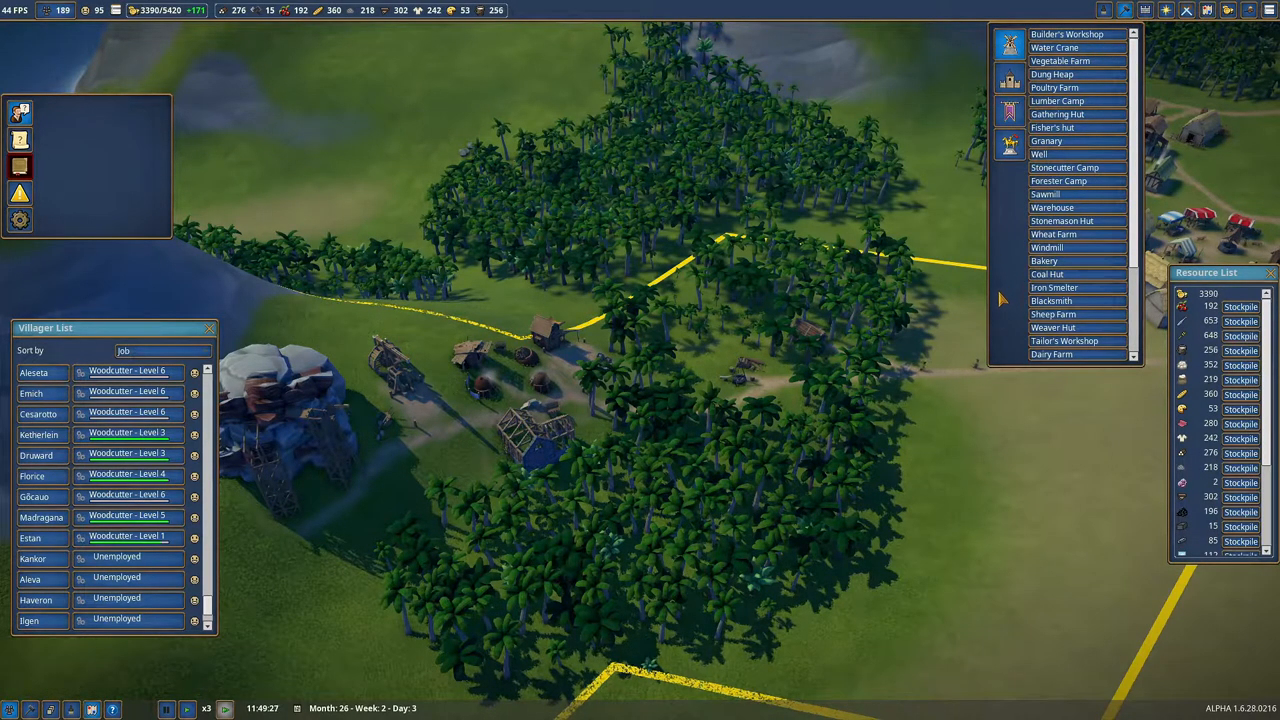
mouse_move(1051, 301)
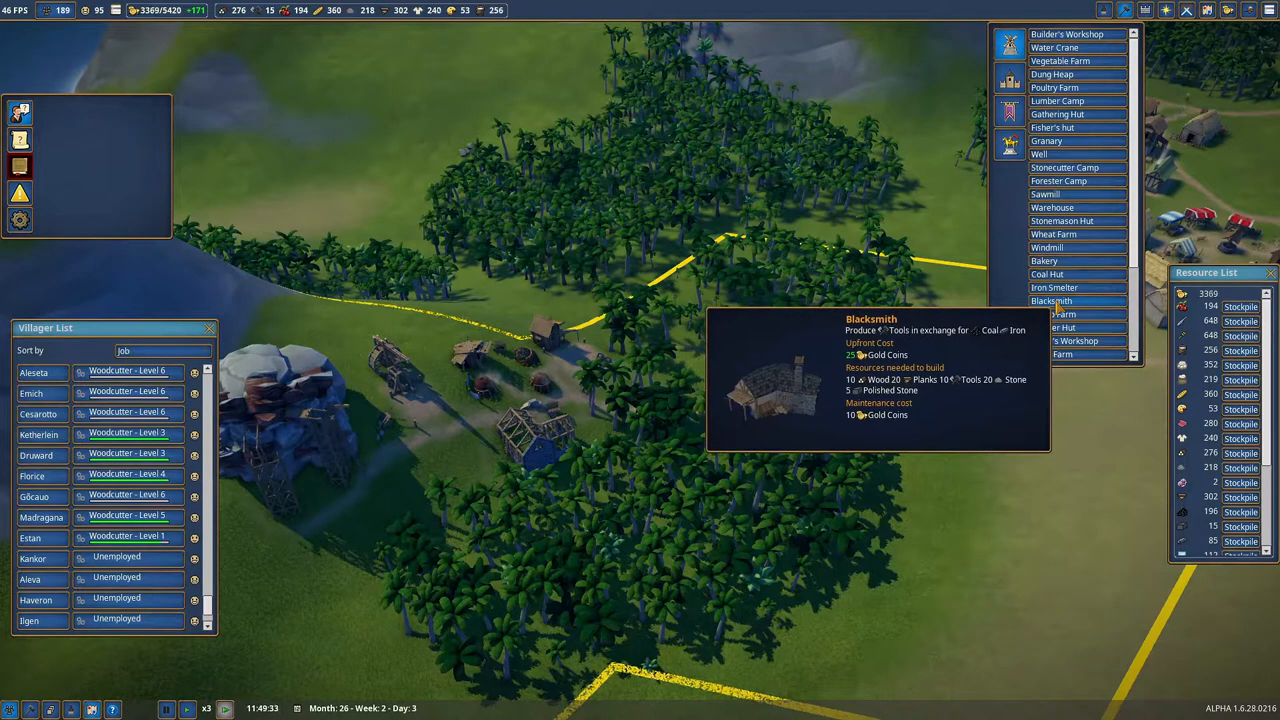
left_click(1051, 301)
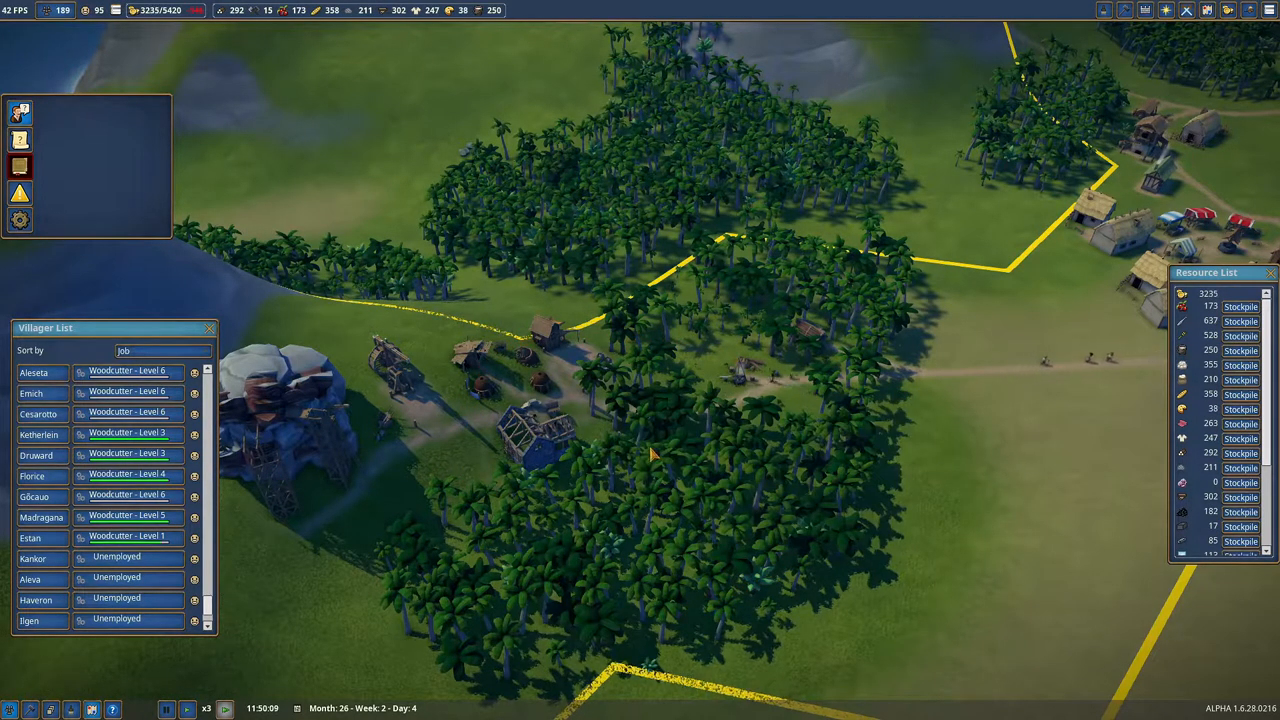
left_click(535, 425)
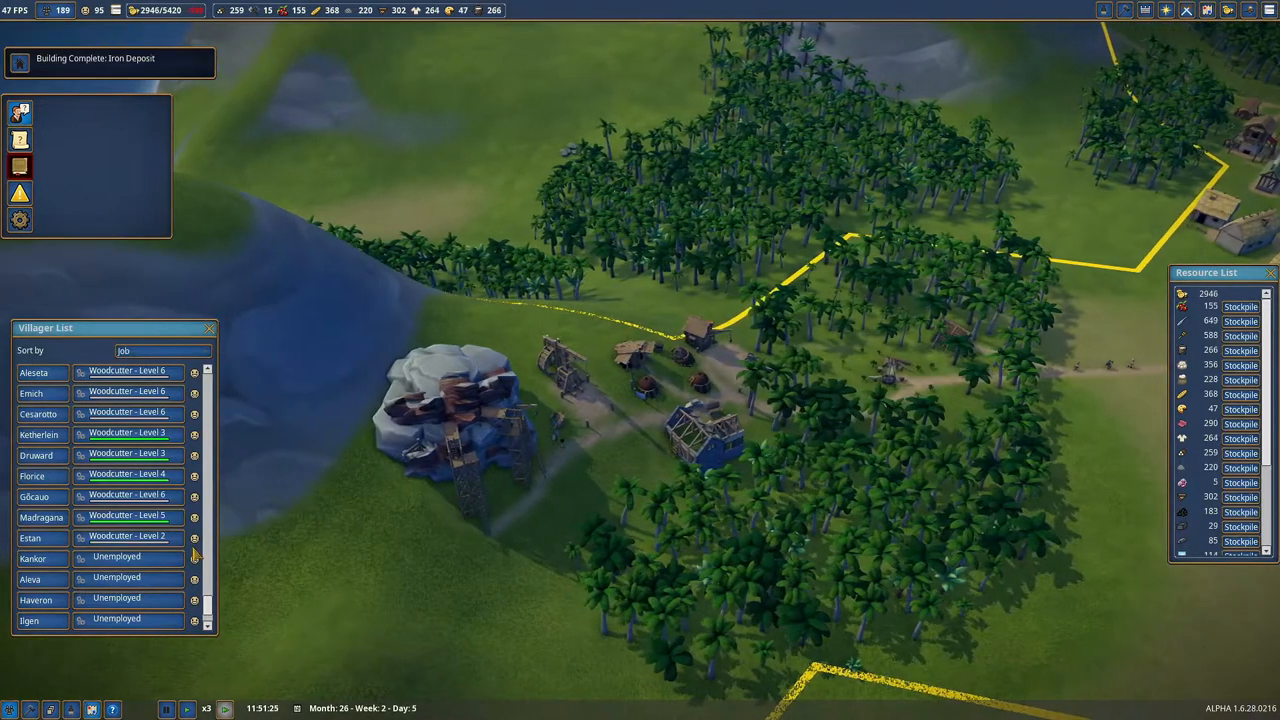
Assign two miners to each of the iron deposit's two Iron Quarries.
left_click(450, 420)
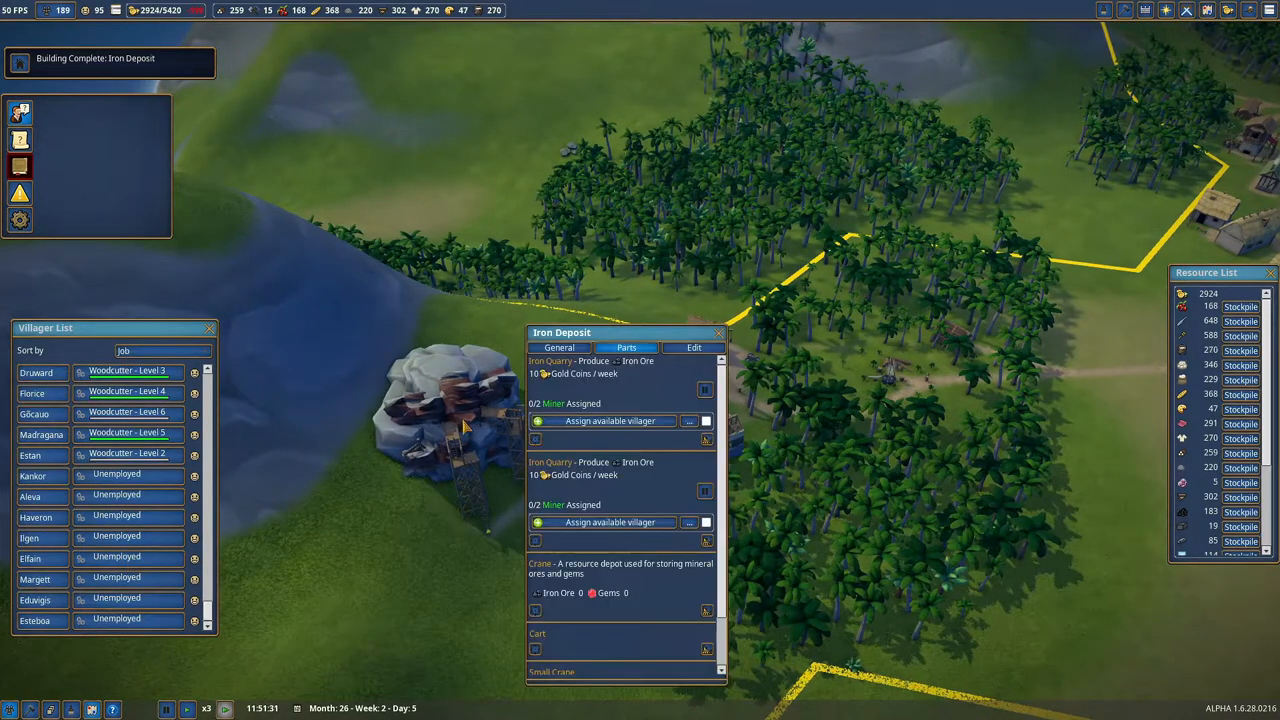
left_click(611, 420)
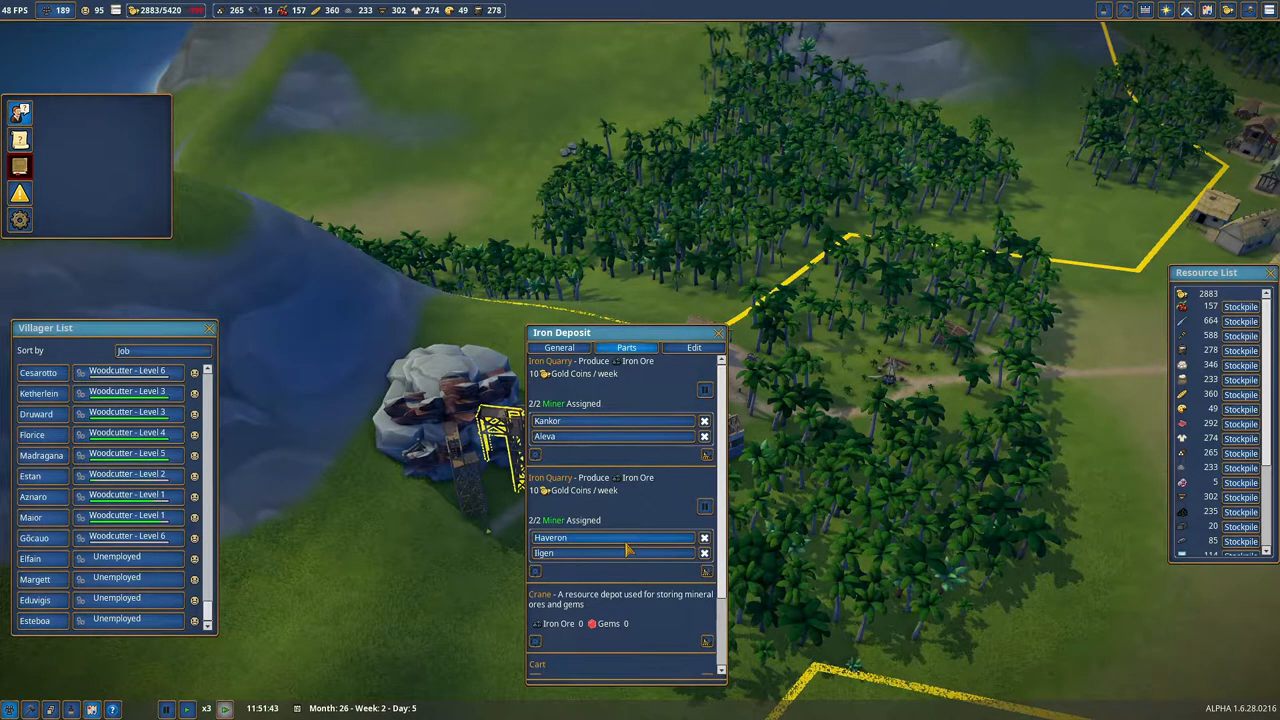
scroll("down", 3)
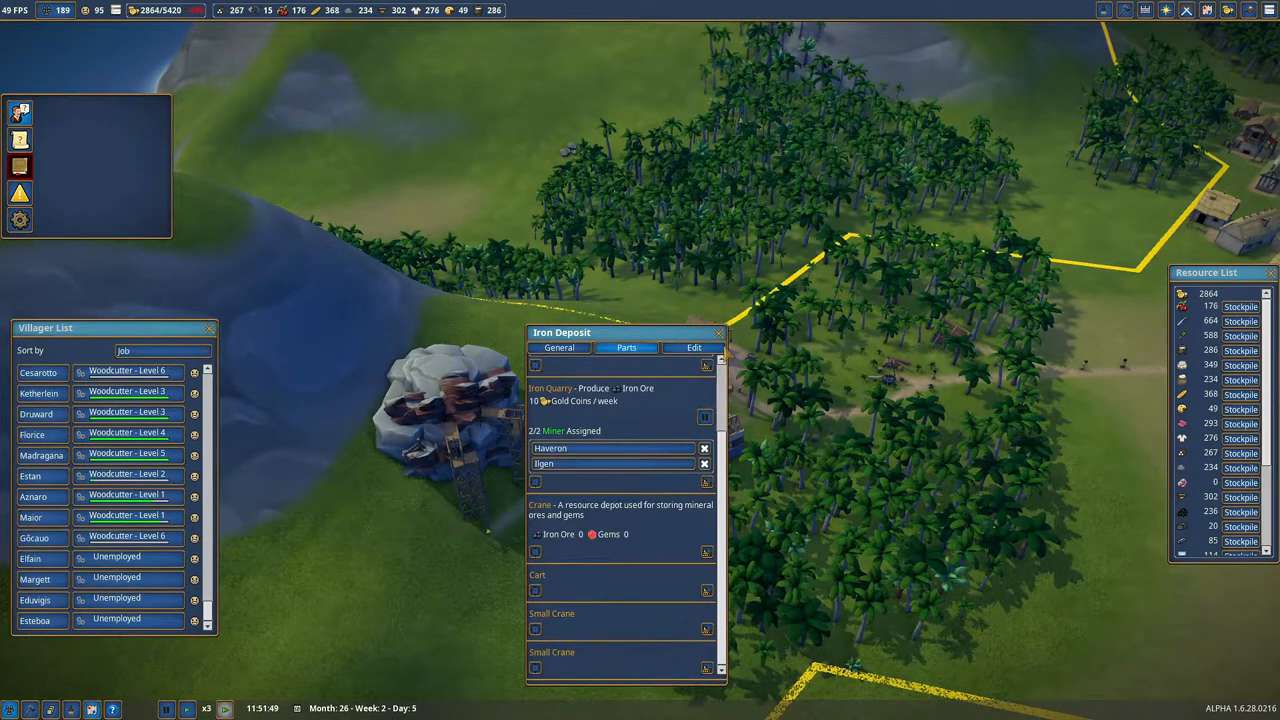
left_click(719, 332)
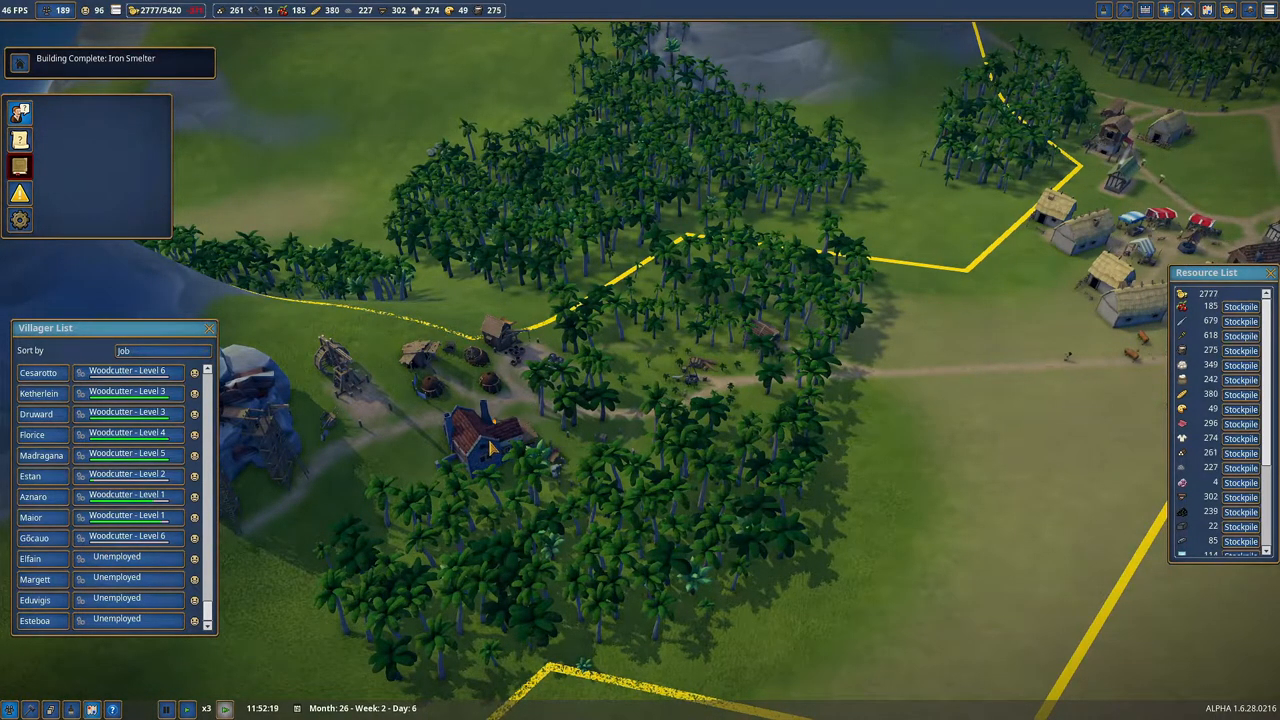
Open the Production category of the build menu.
left_click(490, 445)
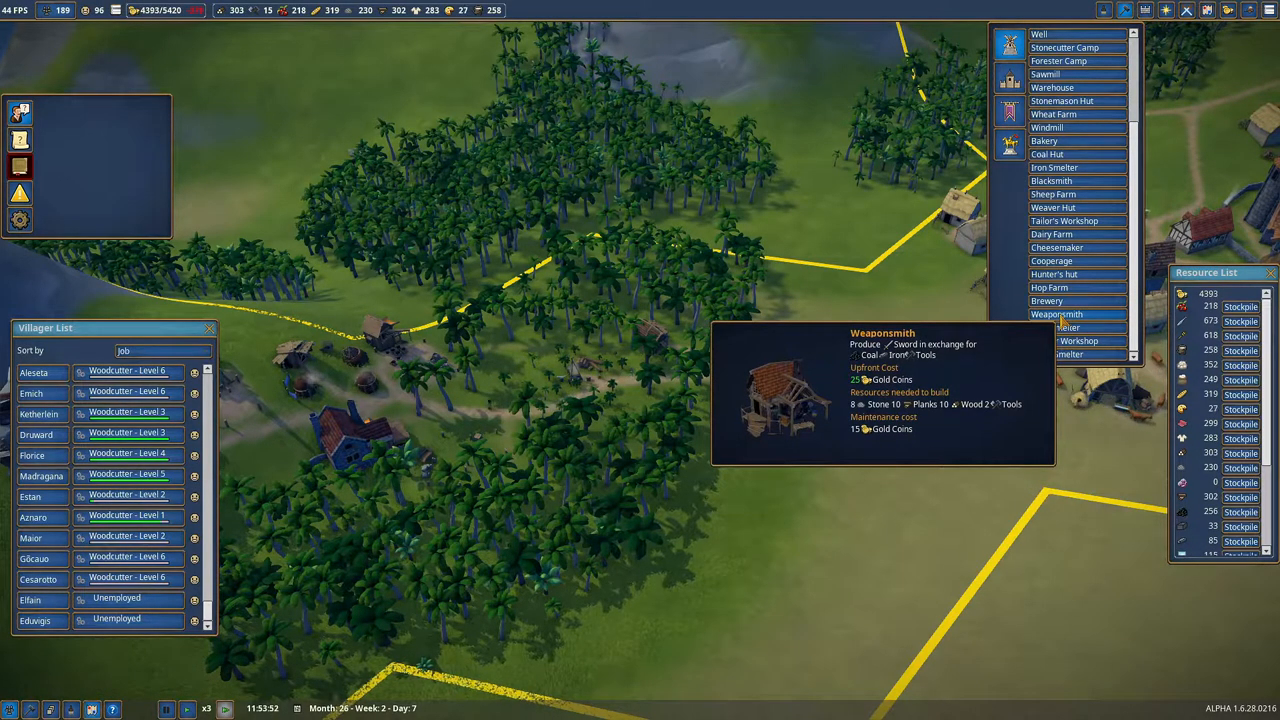
Select the Automated Fountain Masterpiece from the build menu.
left_click(1055, 314)
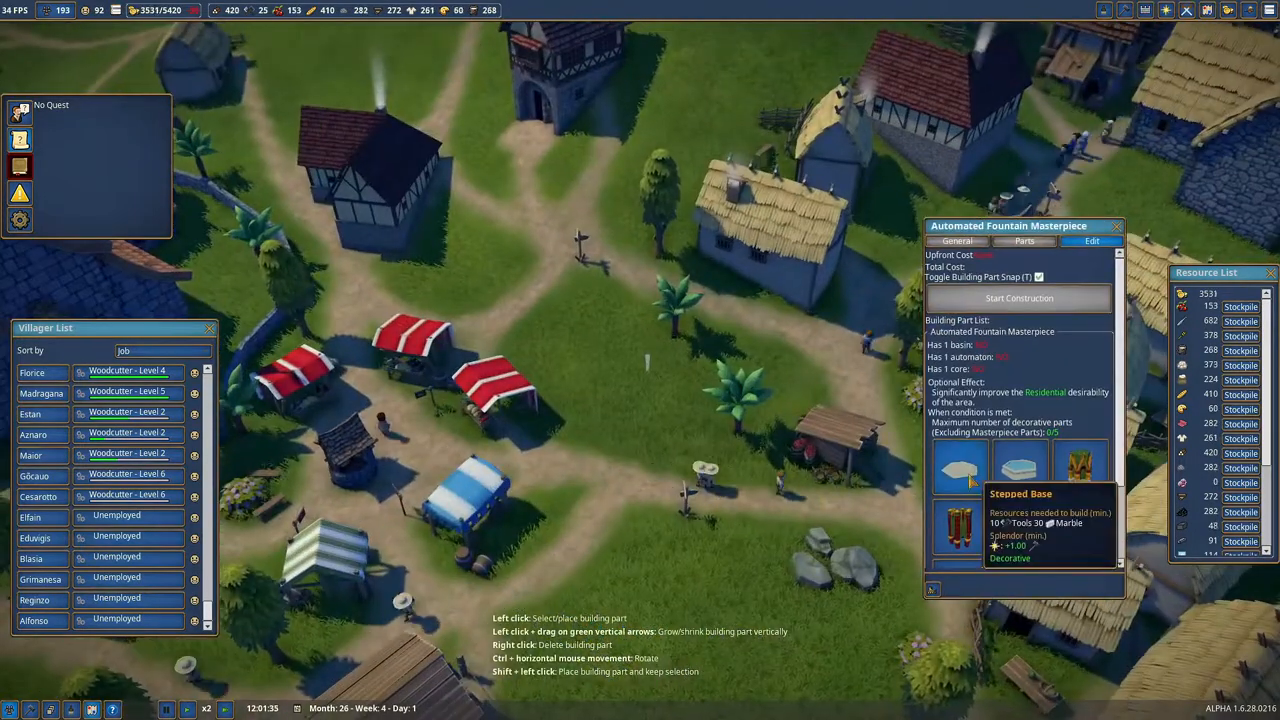
Open the Status Promotion list from the 'Promotion available!' notification, then dismiss today's offer.
left_click(960, 472)
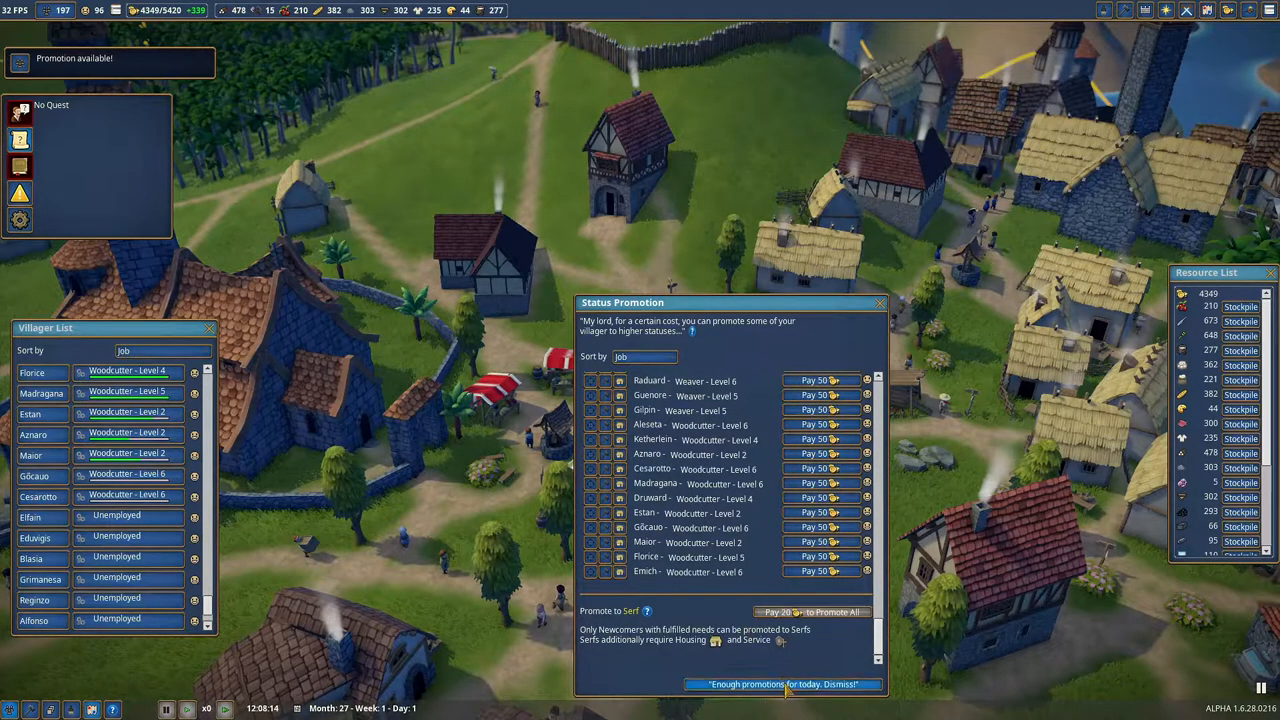
left_click(782, 684)
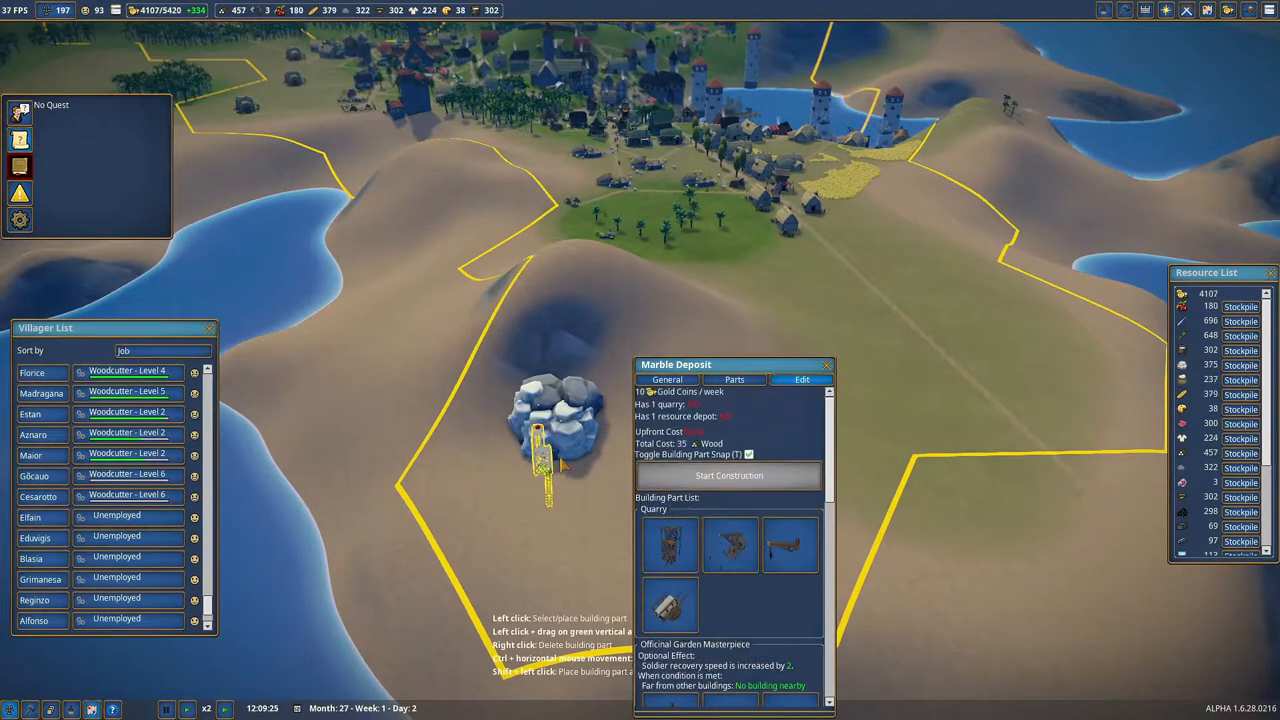
Place the Marble Deposit quarry on the marble rock in the distant hills.
left_click(460, 455)
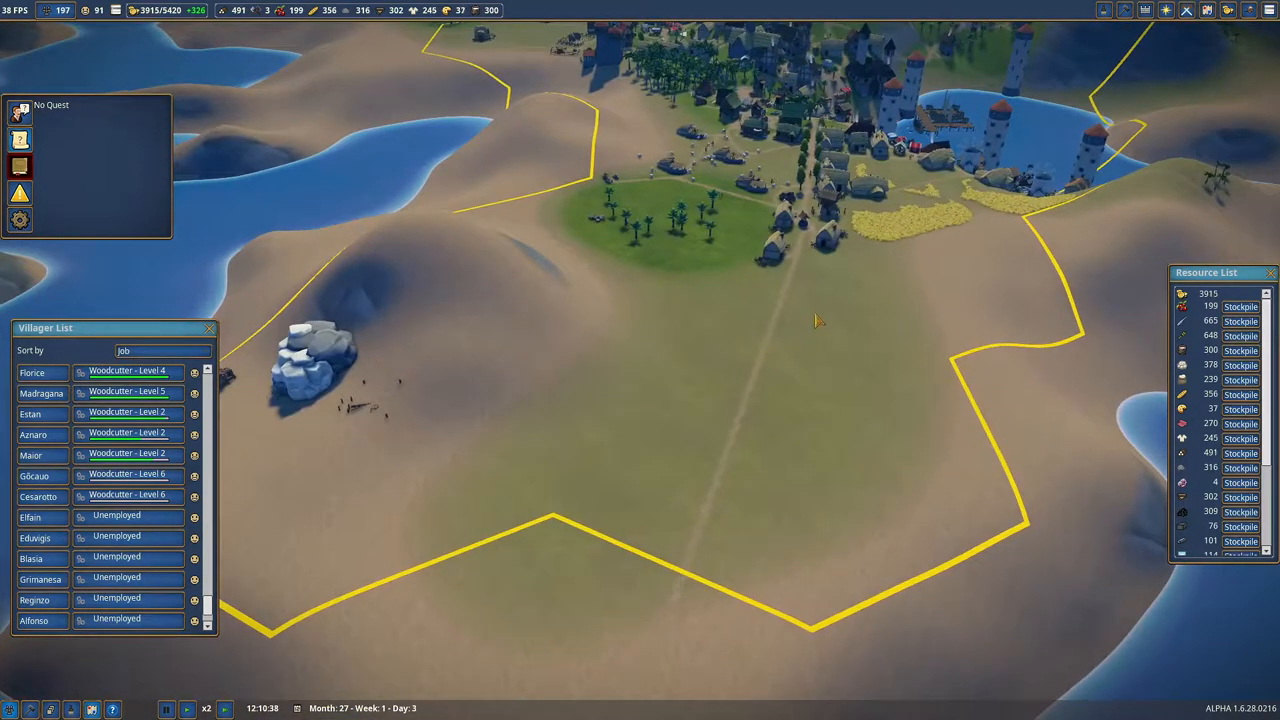
mouse_move(850, 343)
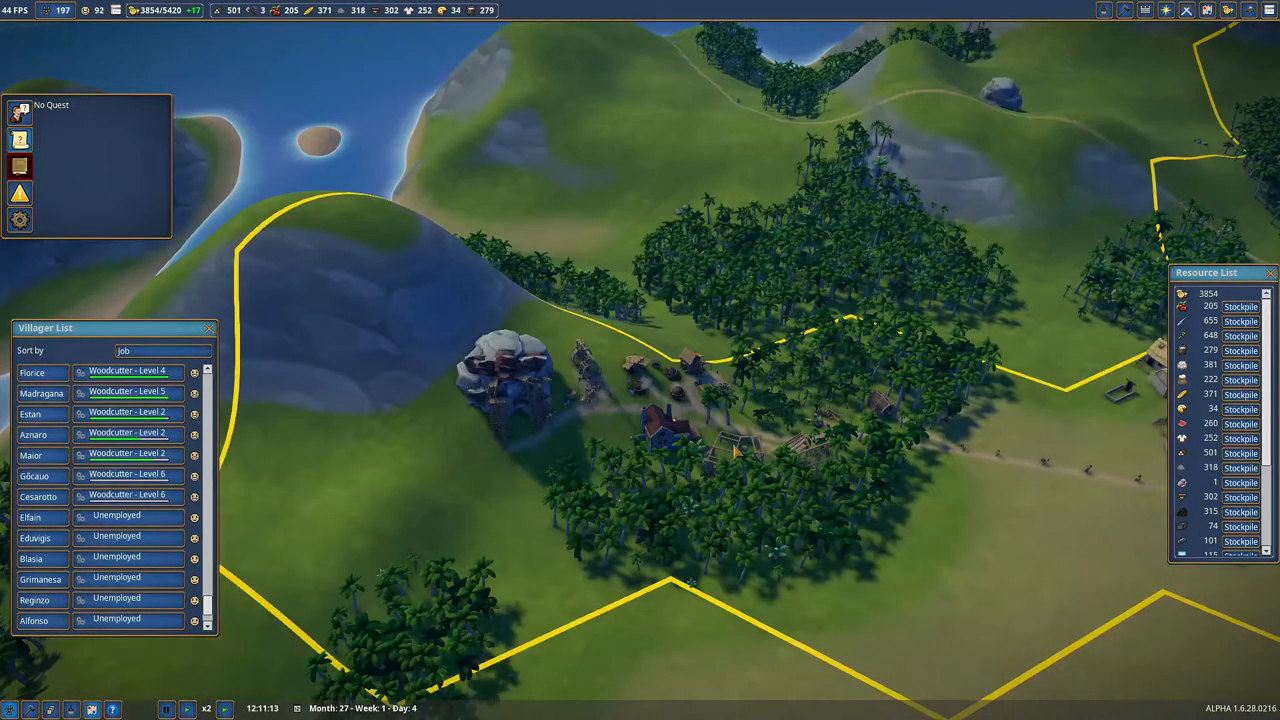
Start construction on the Marble Deposit so workers gather at the quarry.
left_click(730, 445)
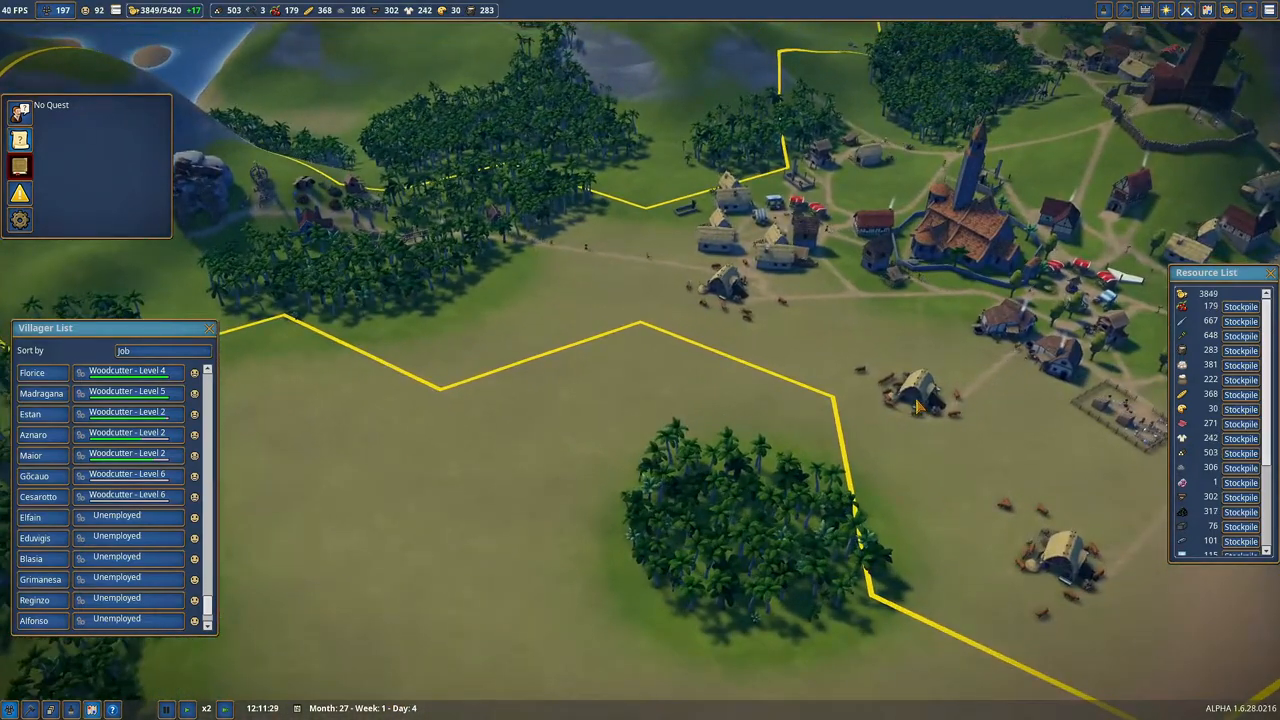
mouse_move(862, 336)
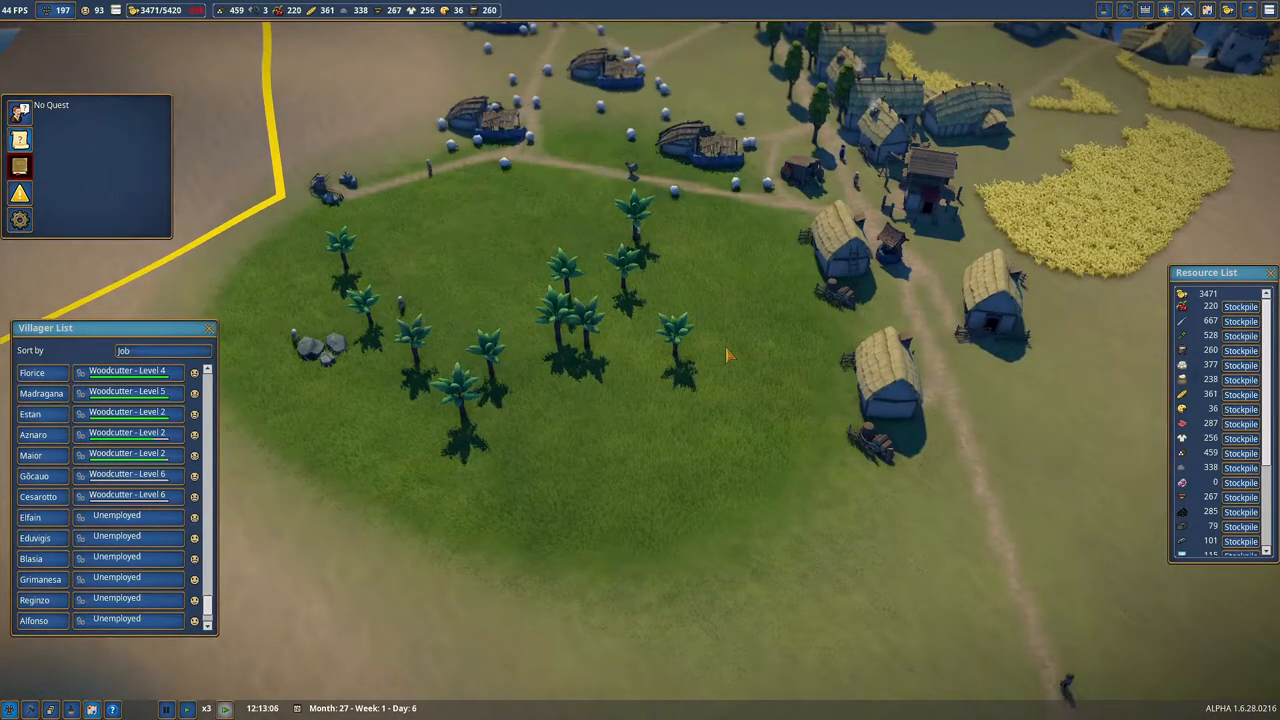
scroll("down", 3)
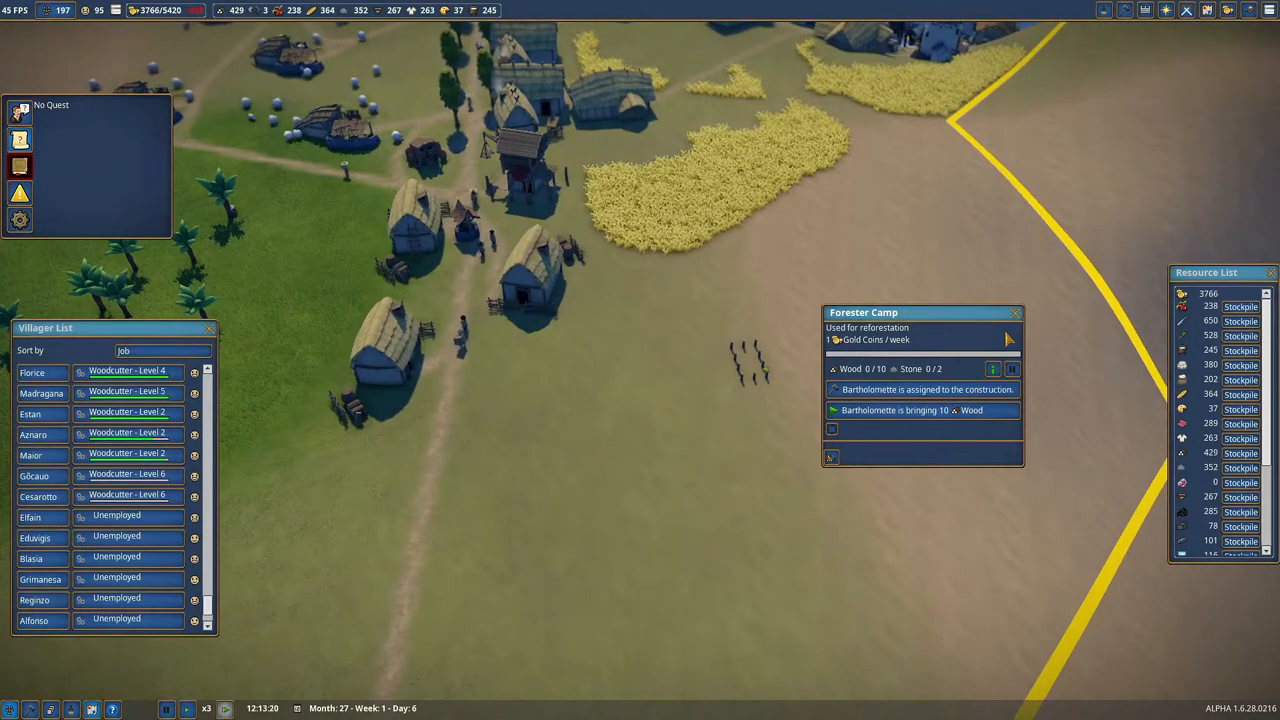
left_click(1015, 313)
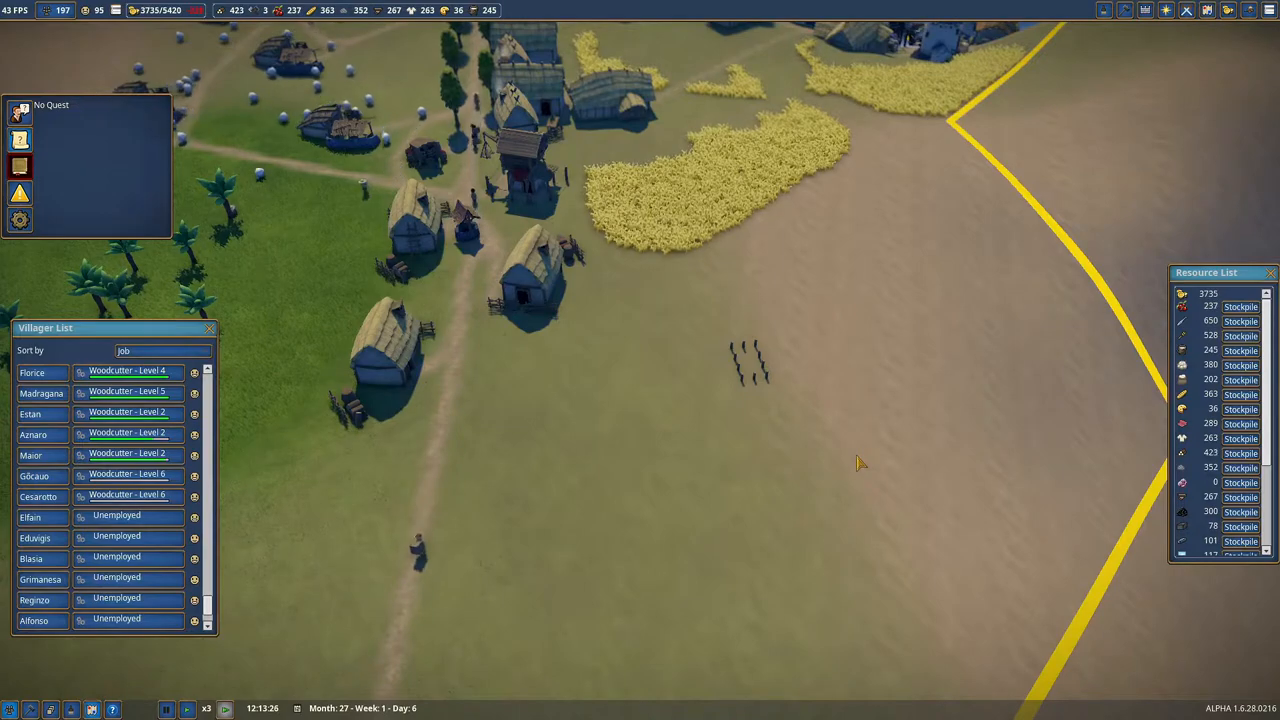
mouse_move(977, 524)
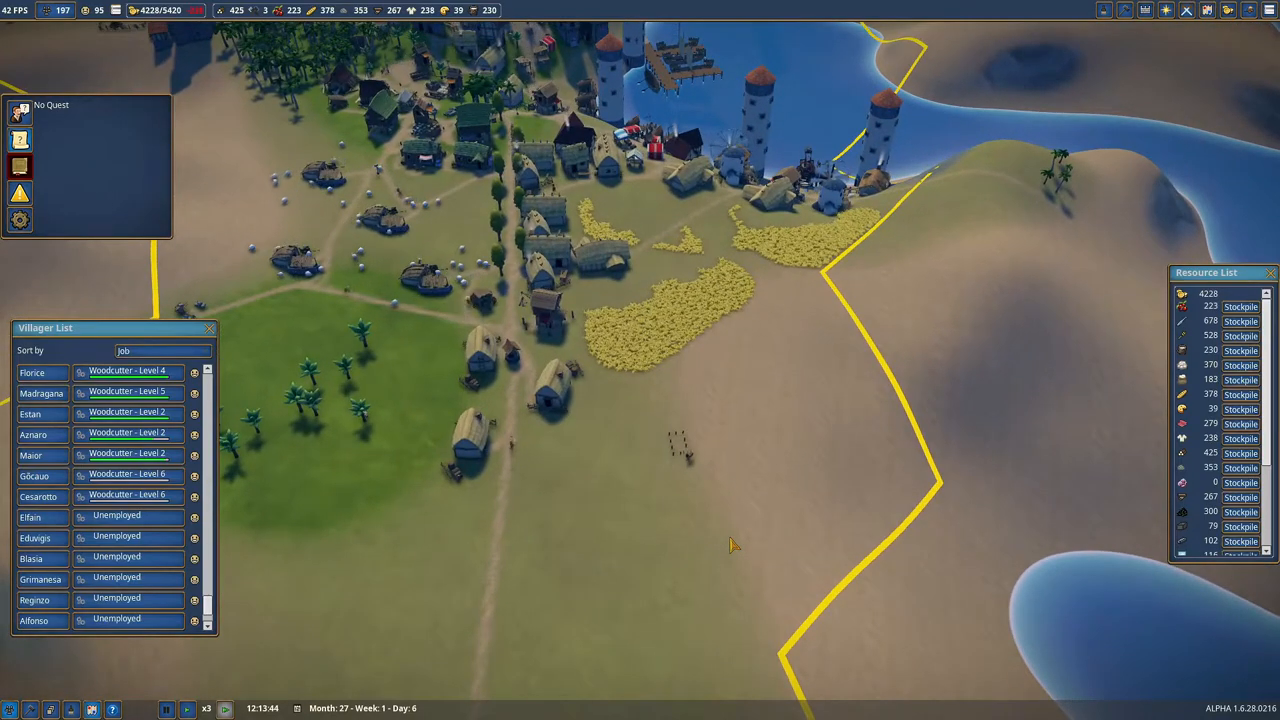
mouse_move(870, 443)
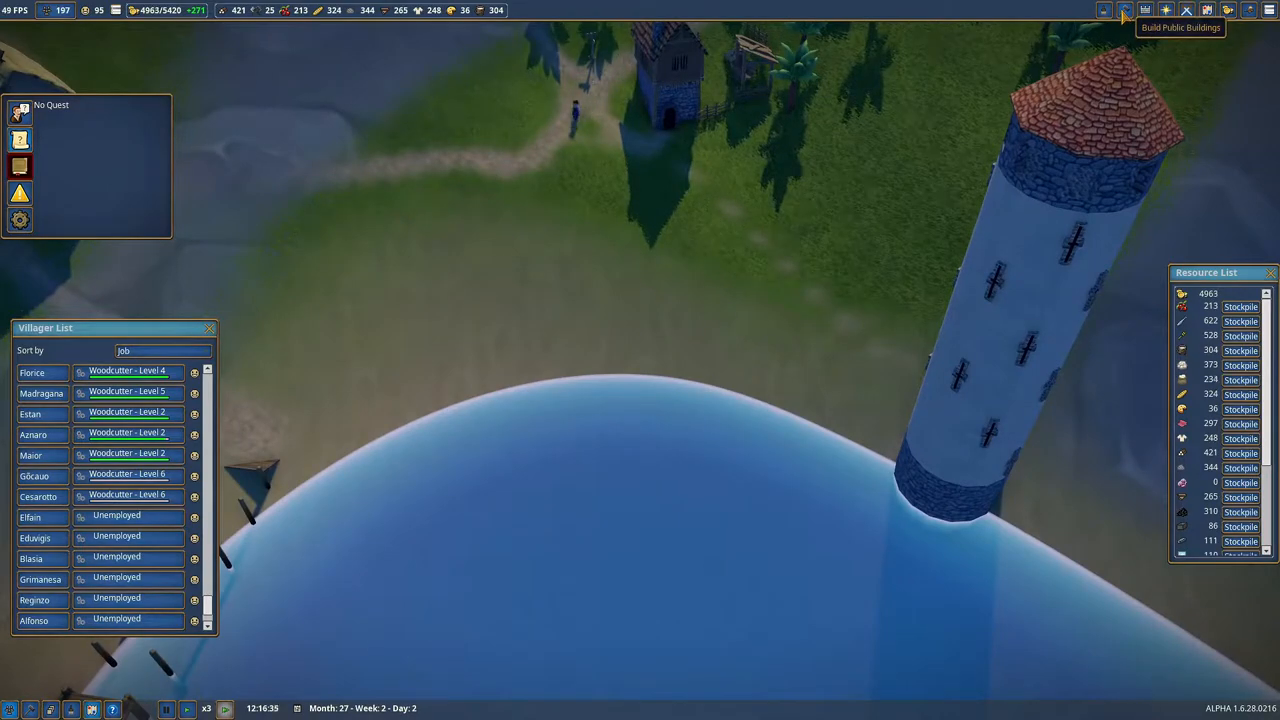
Place a Harbour Trading ship on the water beside the harbour pier.
left_click(1125, 10)
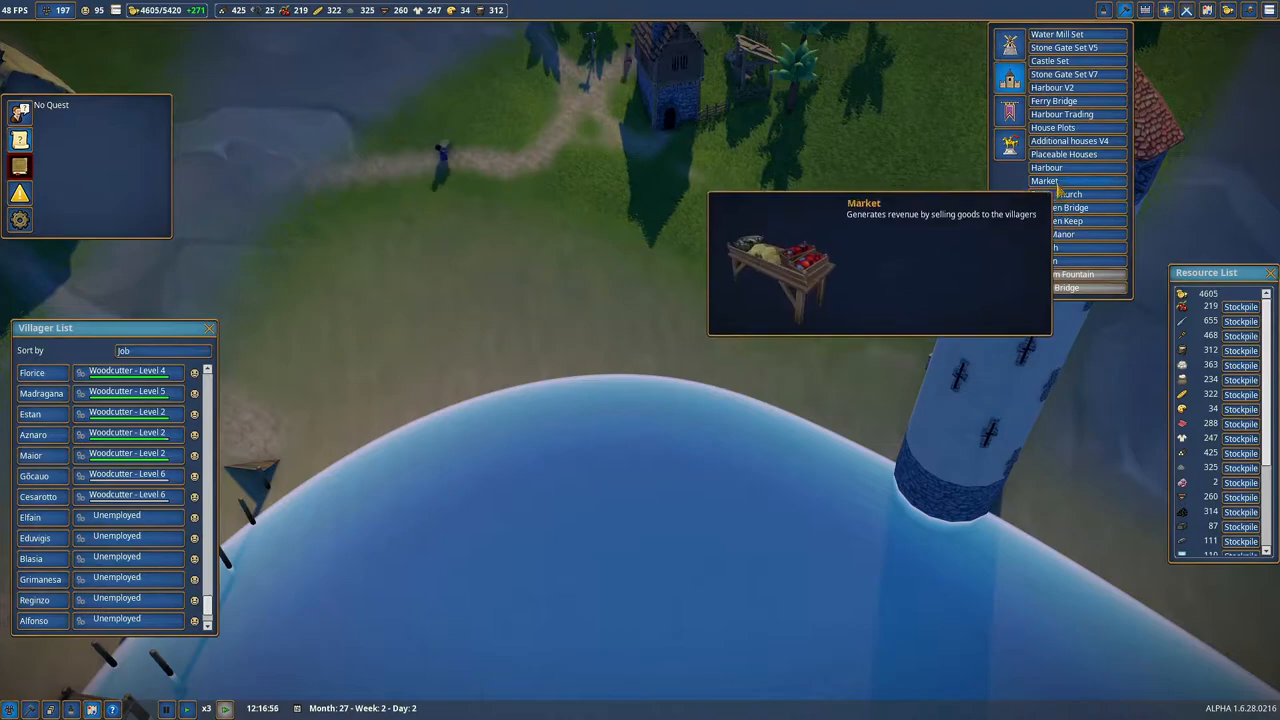
left_click(1062, 113)
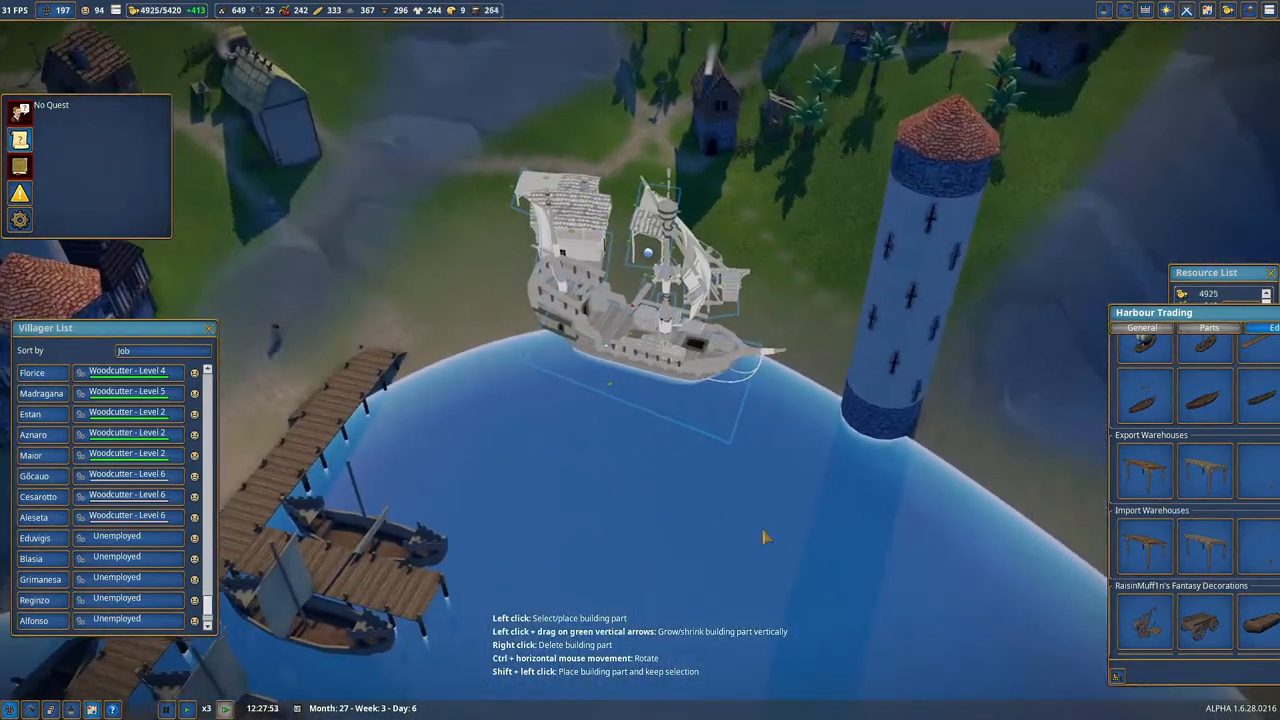
left_click(1011, 319)
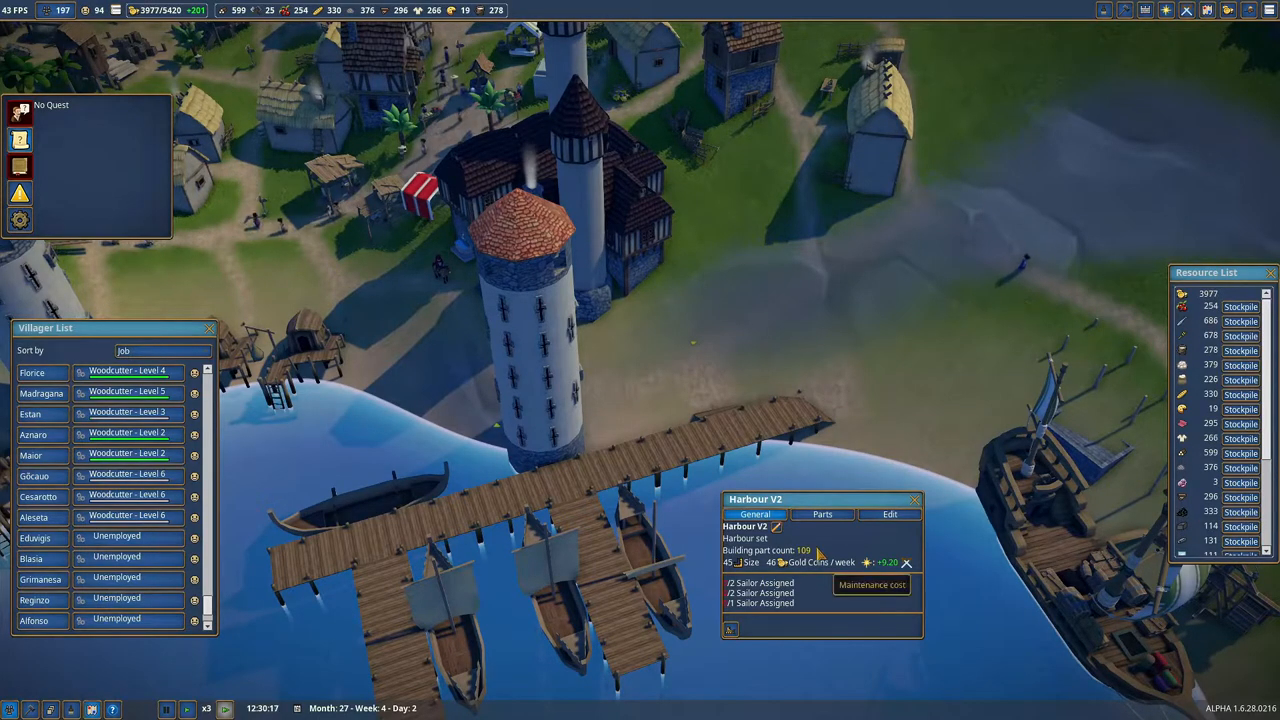
Close the Harbour V2 details panel, bringing up the 'Eating out' event.
left_click(822, 514)
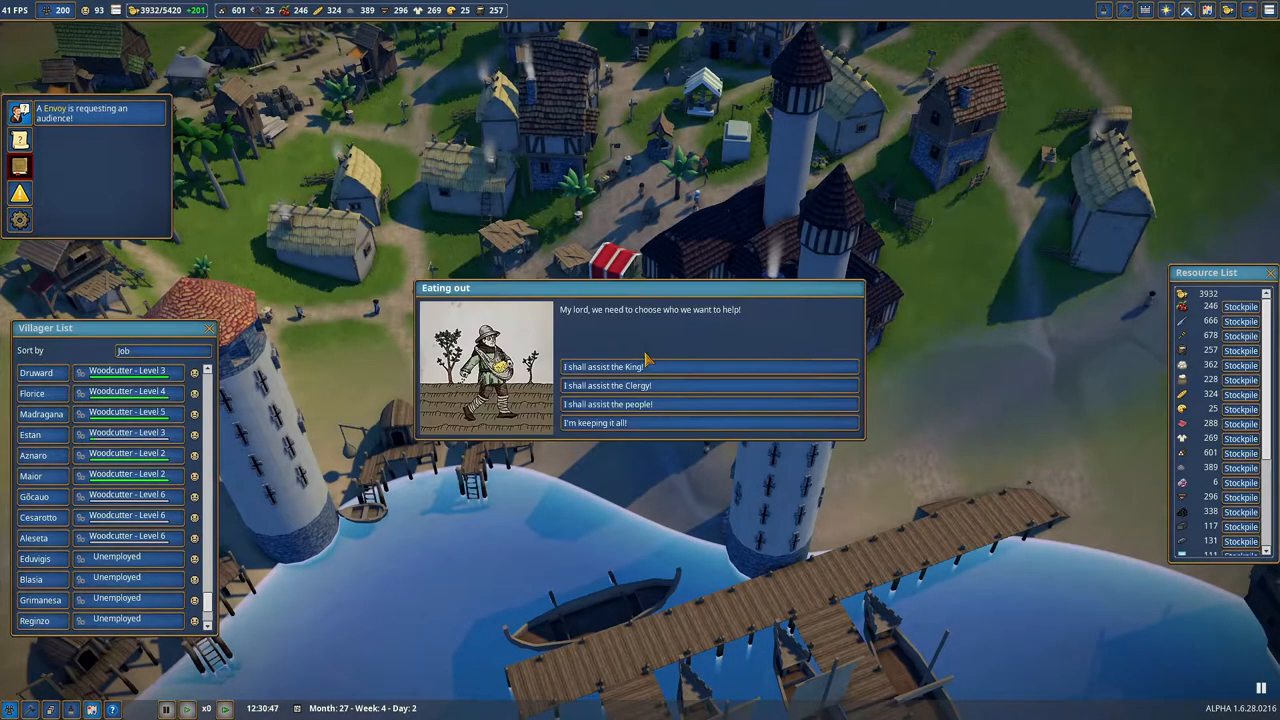
mouse_move(655, 370)
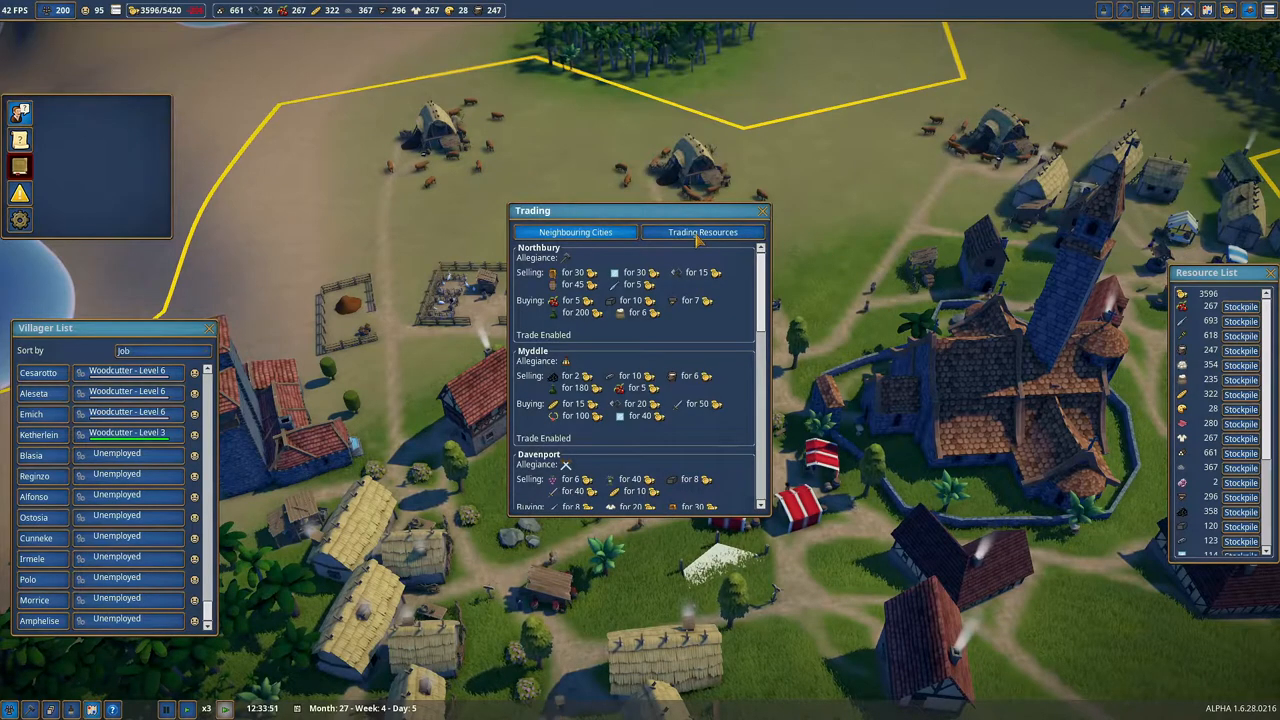
View the Neighbouring Cities trade listing for Northbury, Myddle and Davenport.
left_click(703, 232)
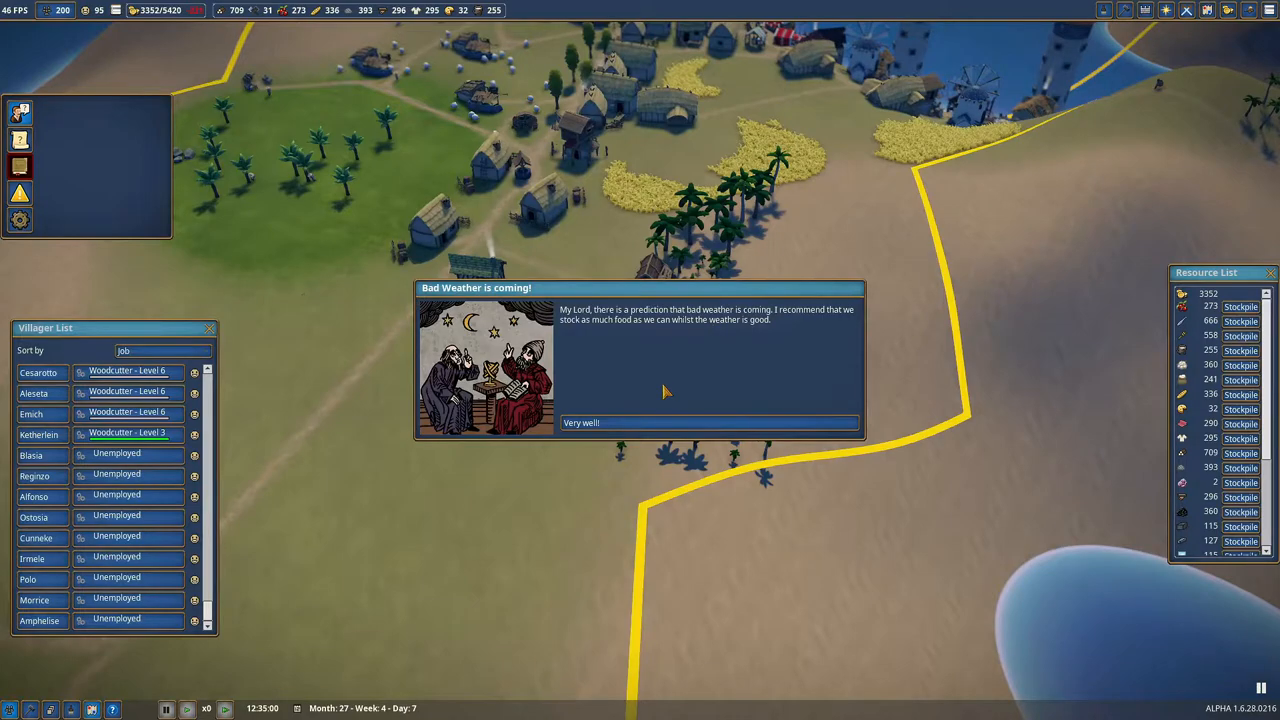
Acknowledge the 'Bad Weather is coming' warning with 'Very well!'.
left_click(709, 422)
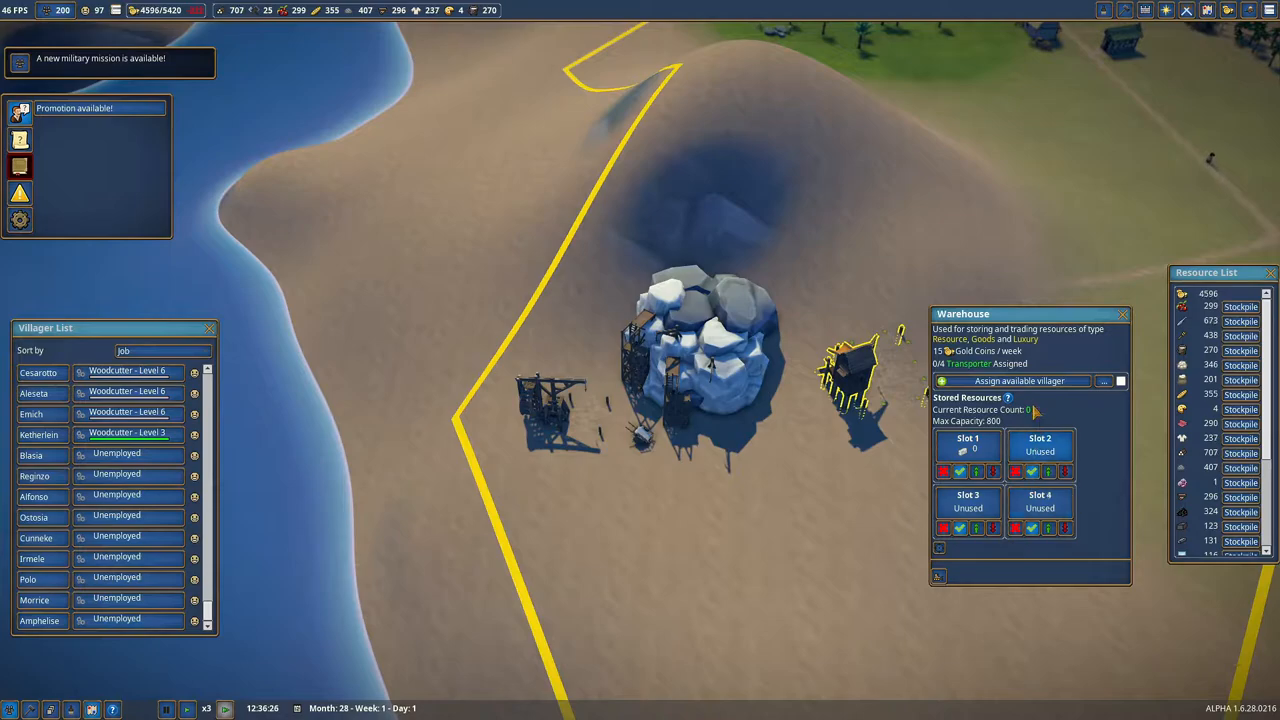
Assign two available villagers as miners to the second Marble Quarry.
left_click(1017, 380)
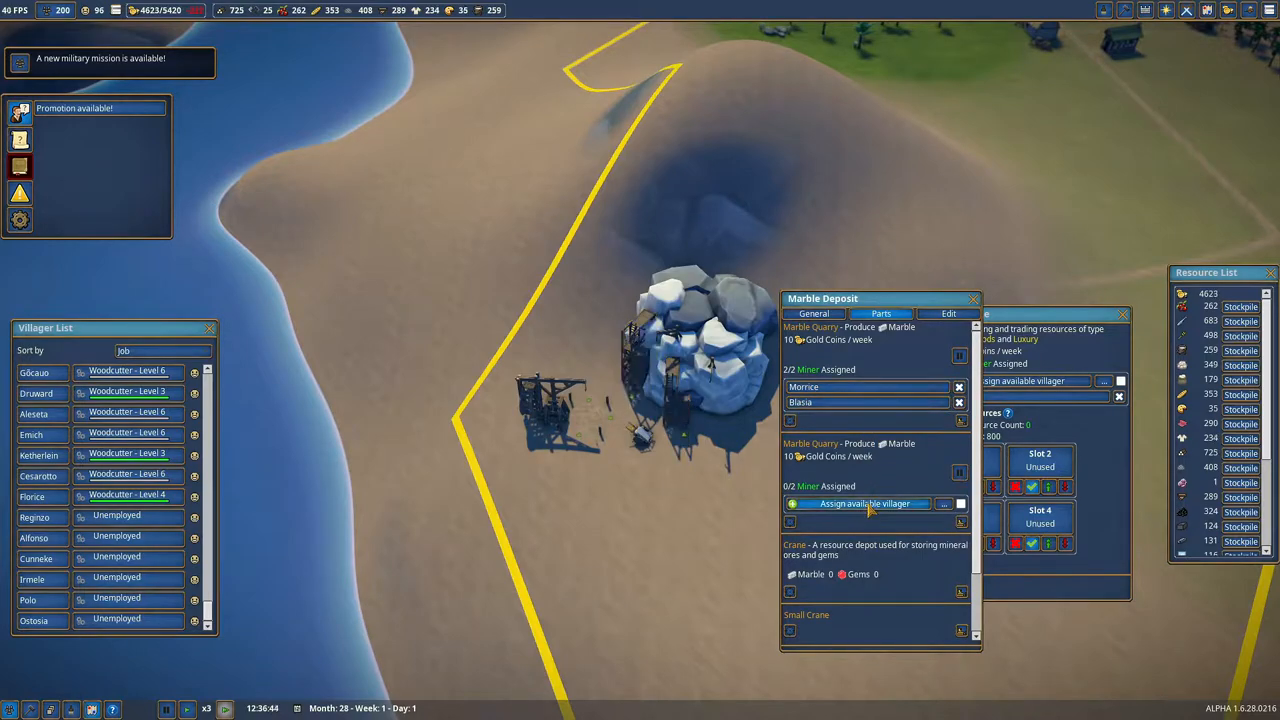
left_click(866, 503)
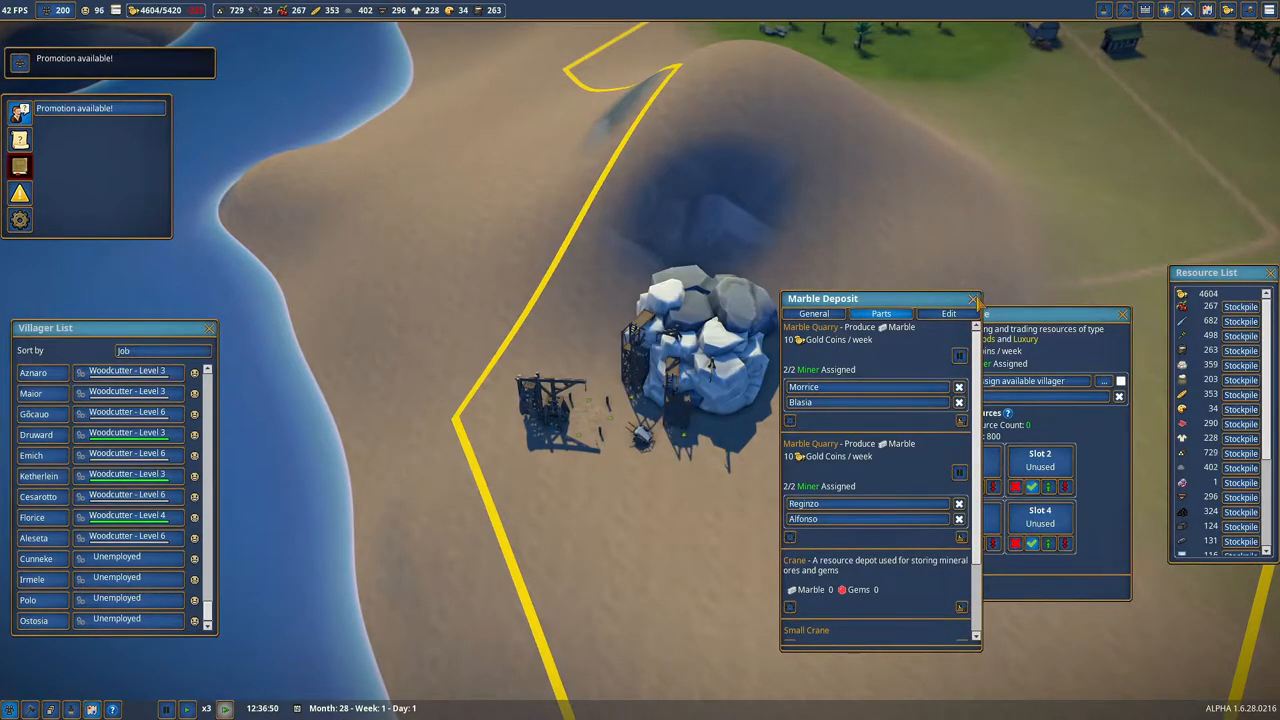
left_click(972, 298)
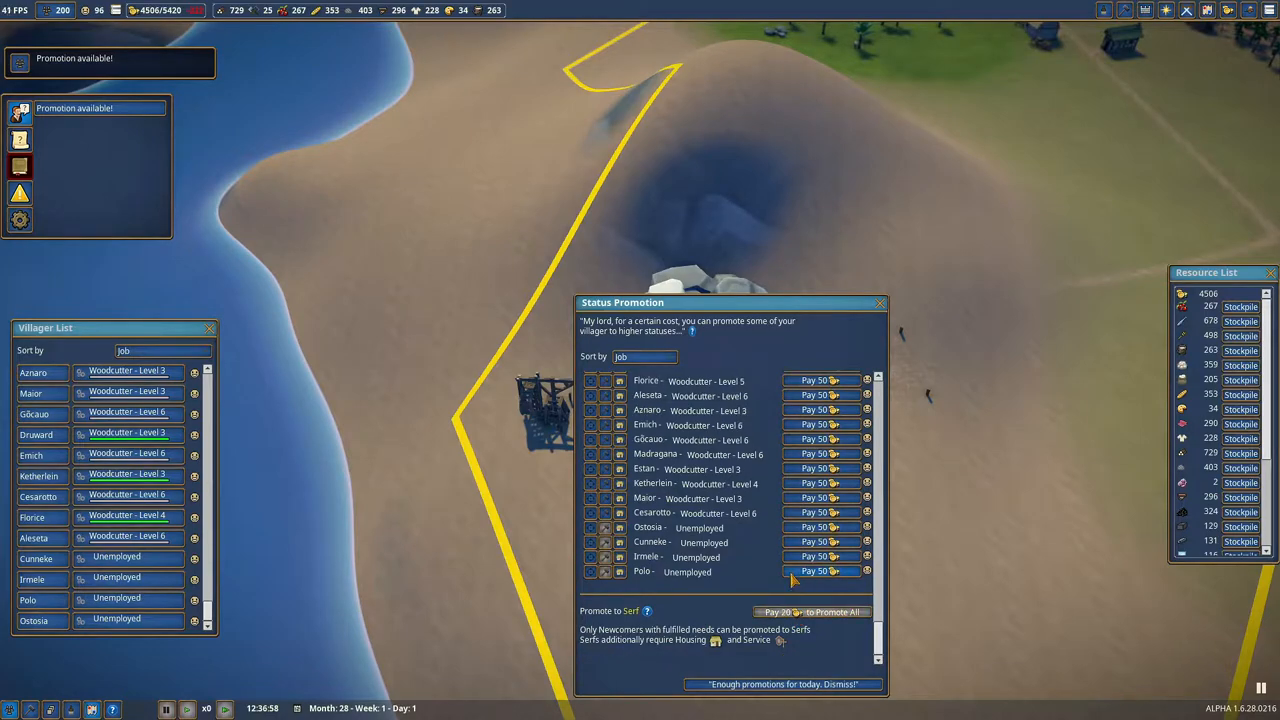
Scroll the Citizen and Commoner promotion lists, then dismiss without promoting anyone.
scroll("down", 3)
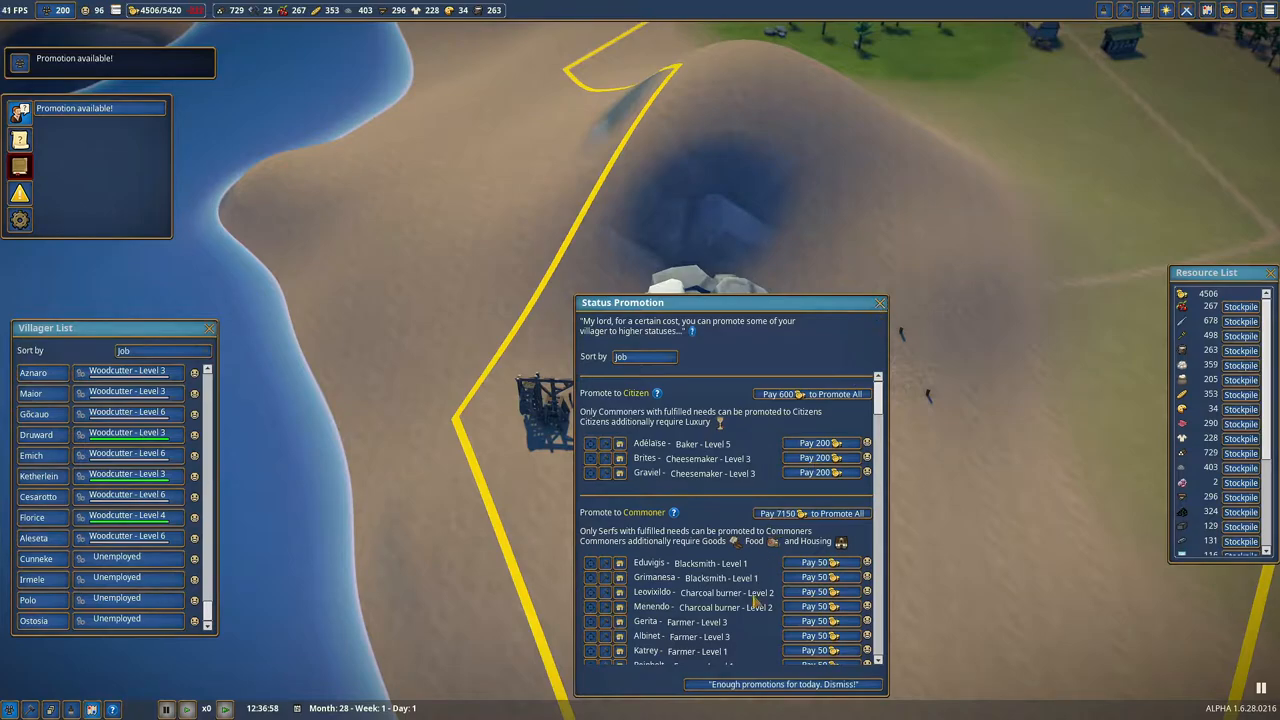
left_click(783, 684)
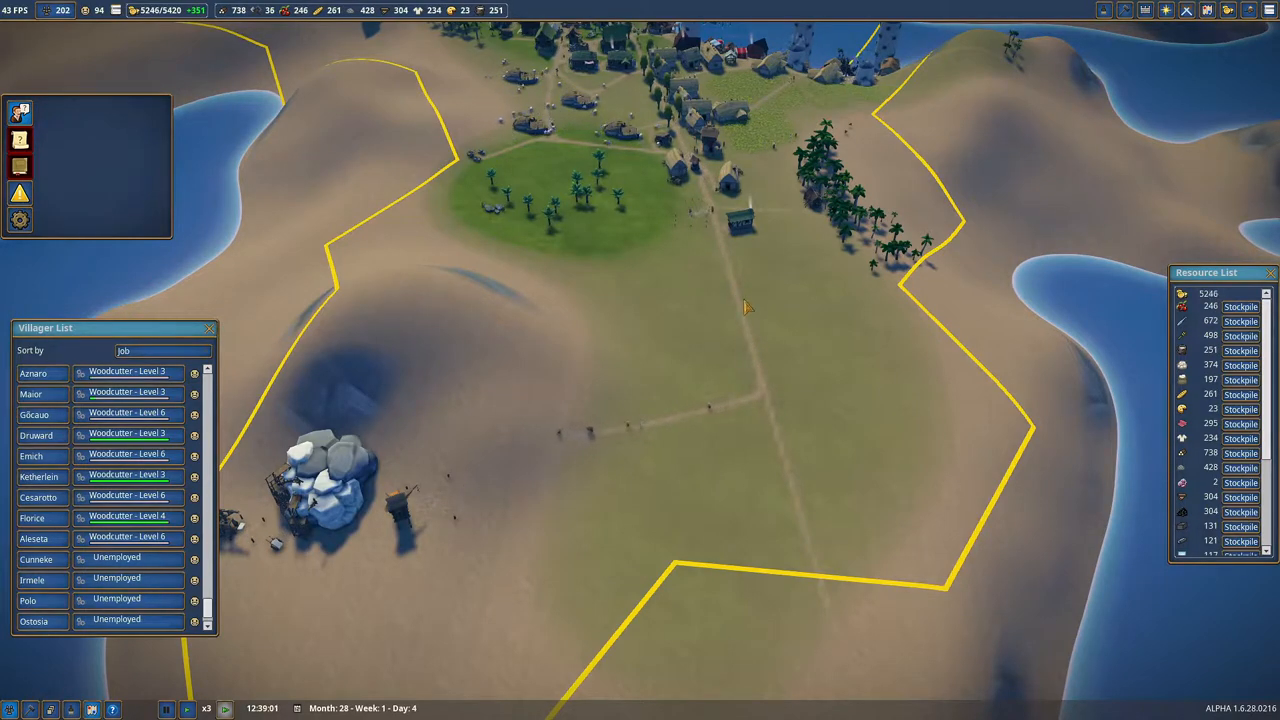
mouse_move(755, 358)
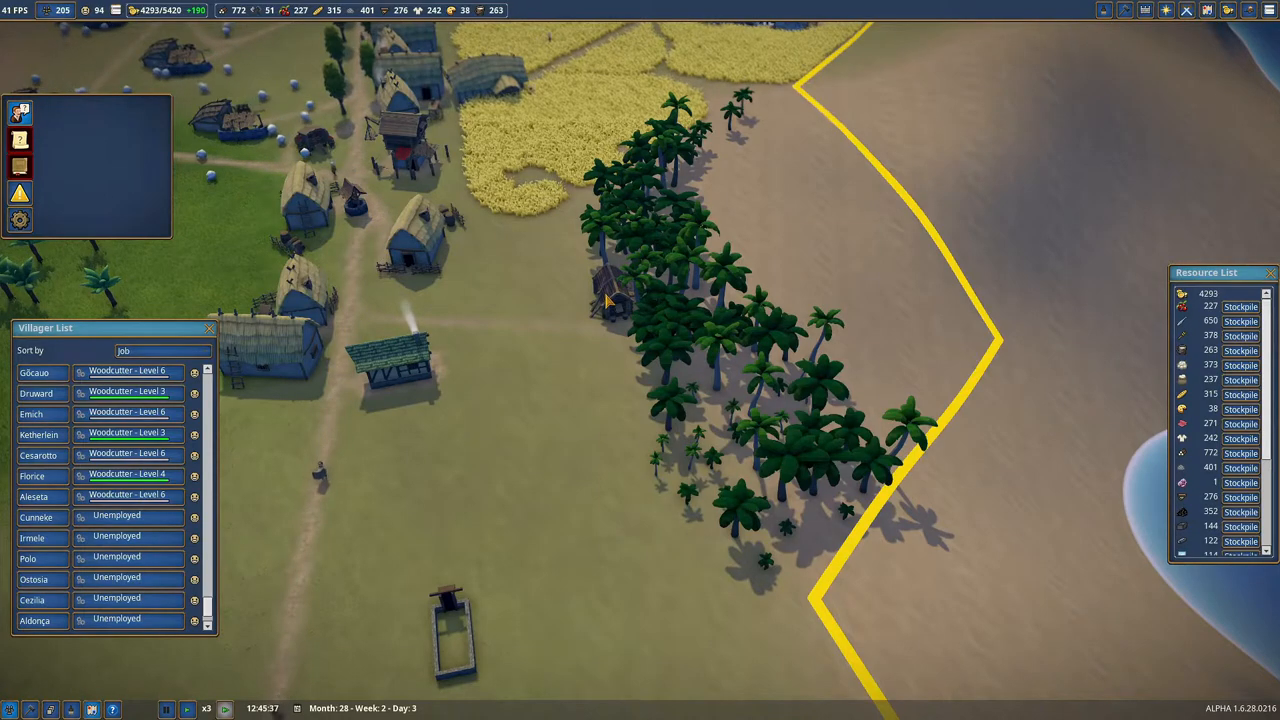
Staff the Forester Camp with one forester replanting Tall Palm and Short Palm.
left_click(620, 290)
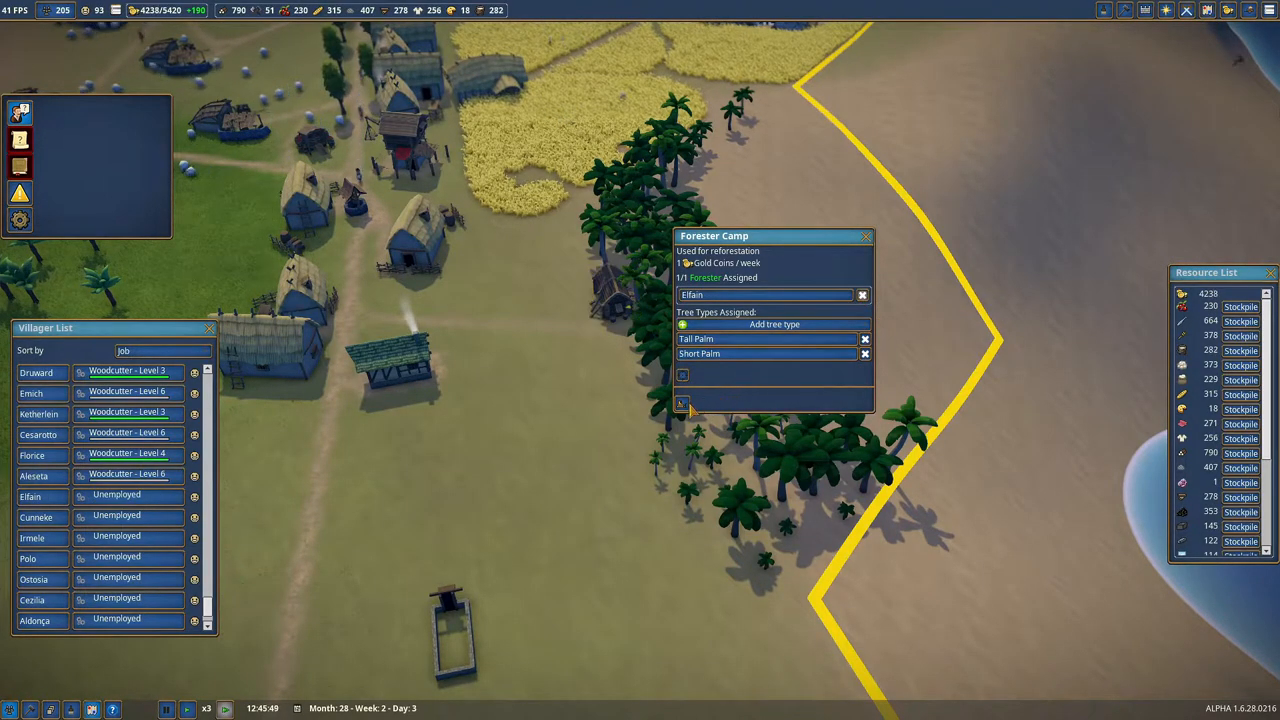
left_click(865, 236)
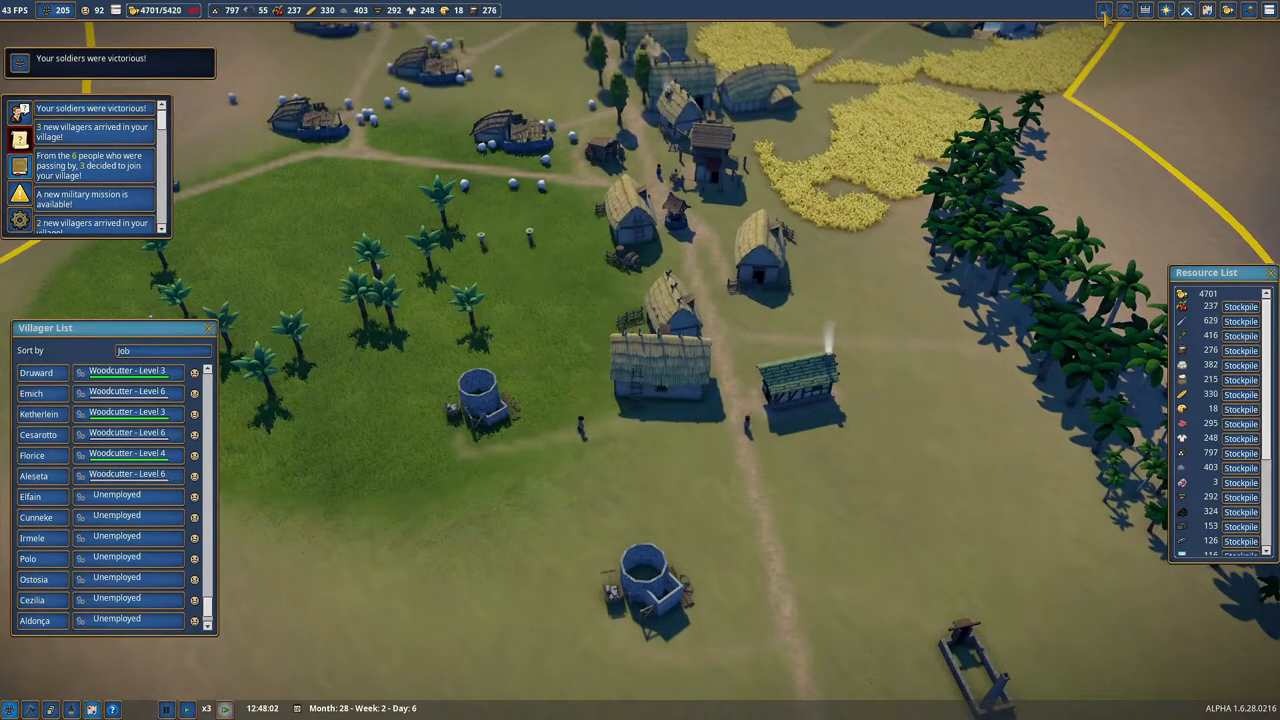
Choose the Brewery from the public buildings list to place it.
left_click(1124, 10)
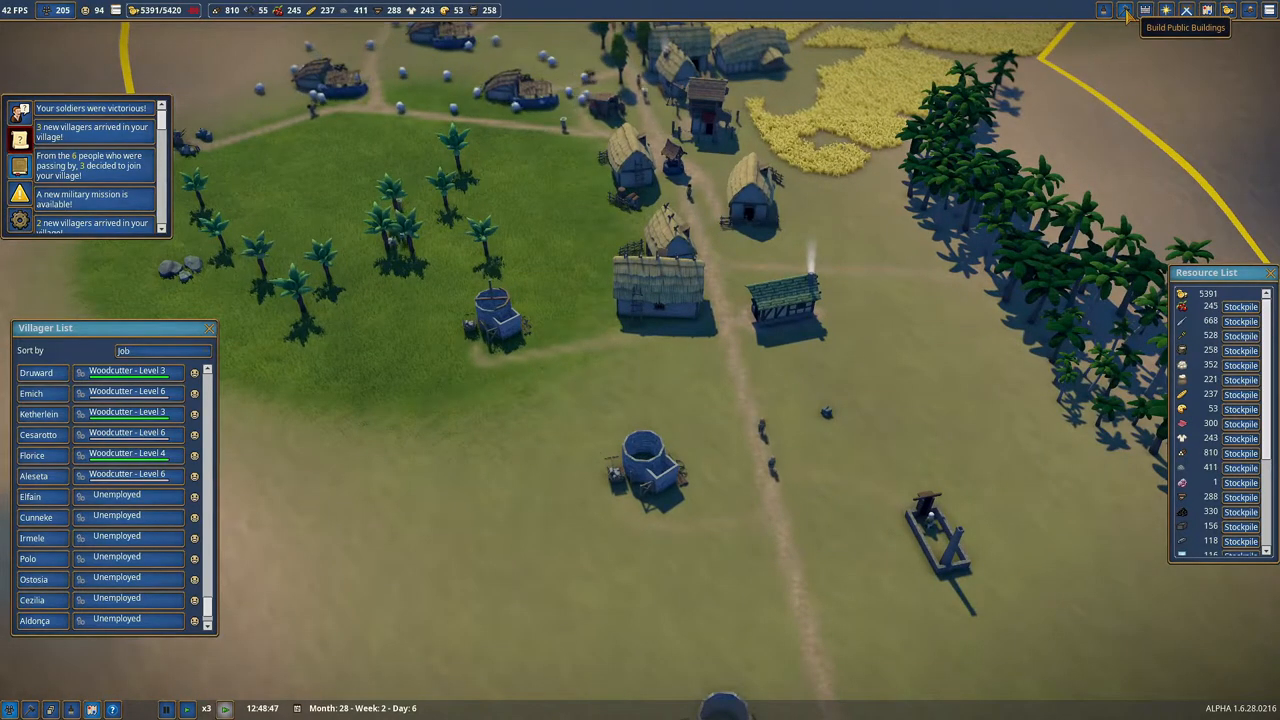
left_click(1124, 10)
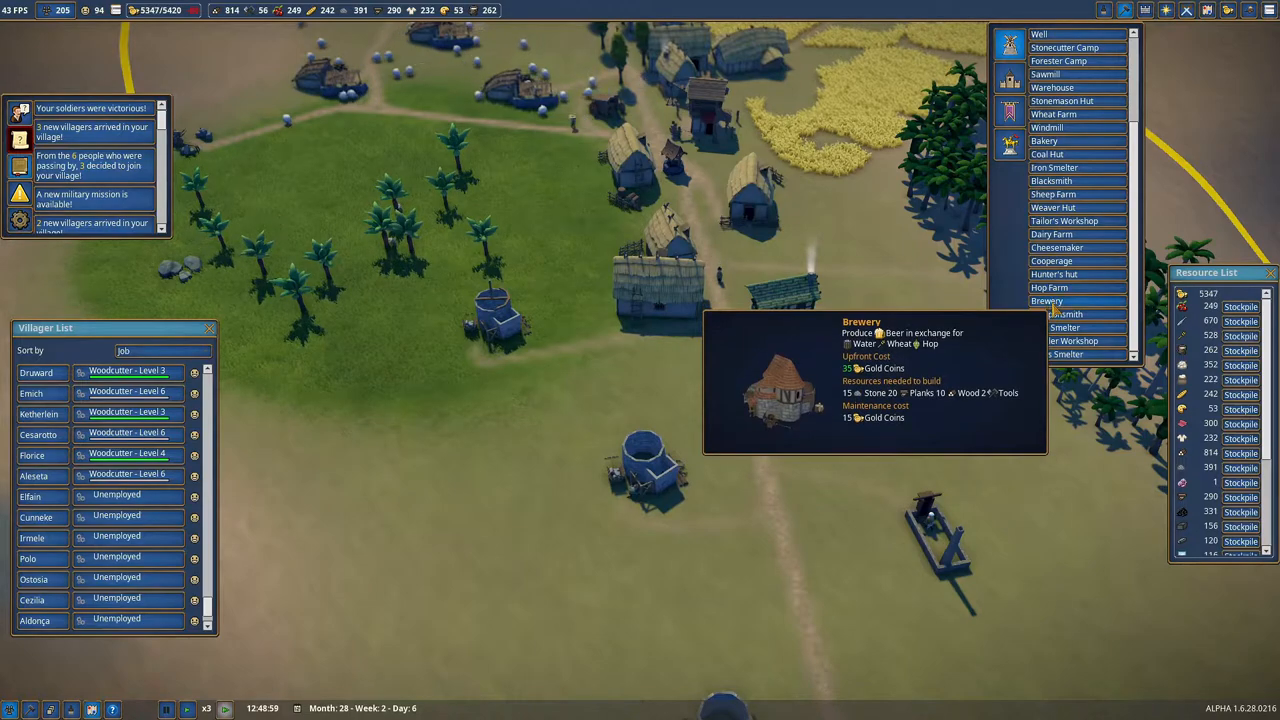
left_click(1046, 300)
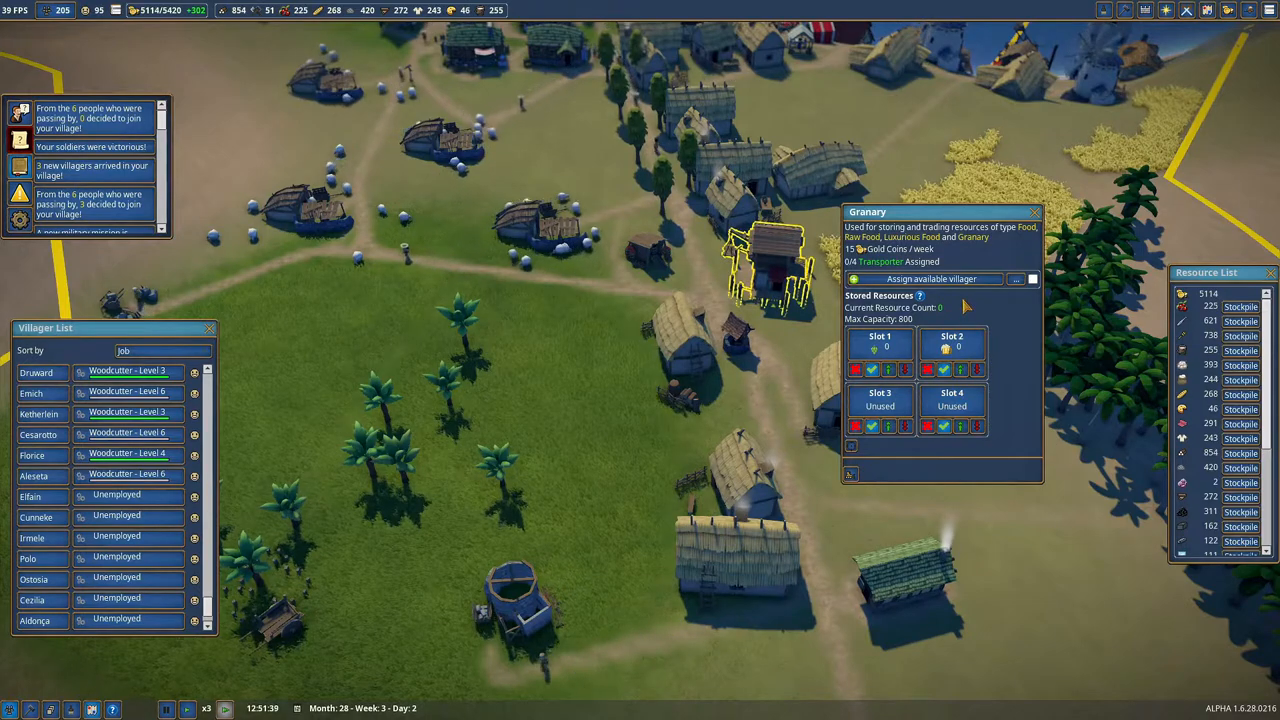
Select the granary to allocate its storage slots.
left_click(930, 279)
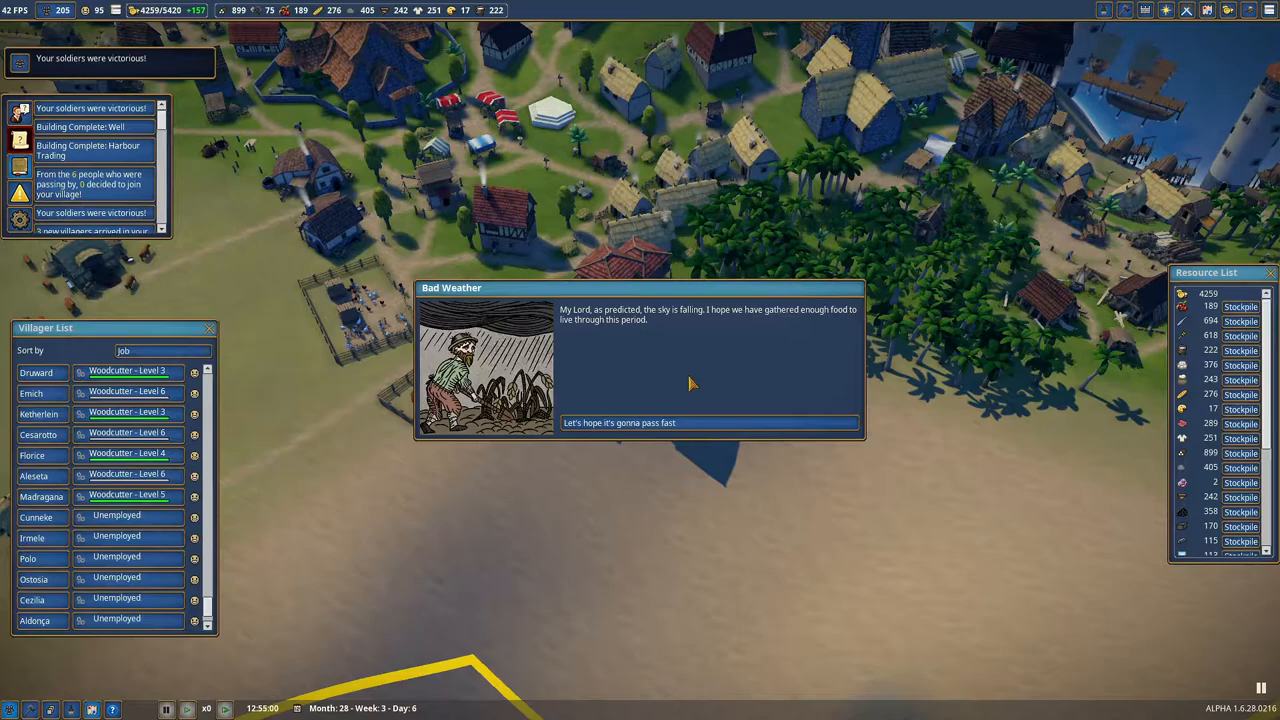
Dismiss the Bad Weather popup with 'Let's hope it's gonna pass fast'.
left_click(709, 422)
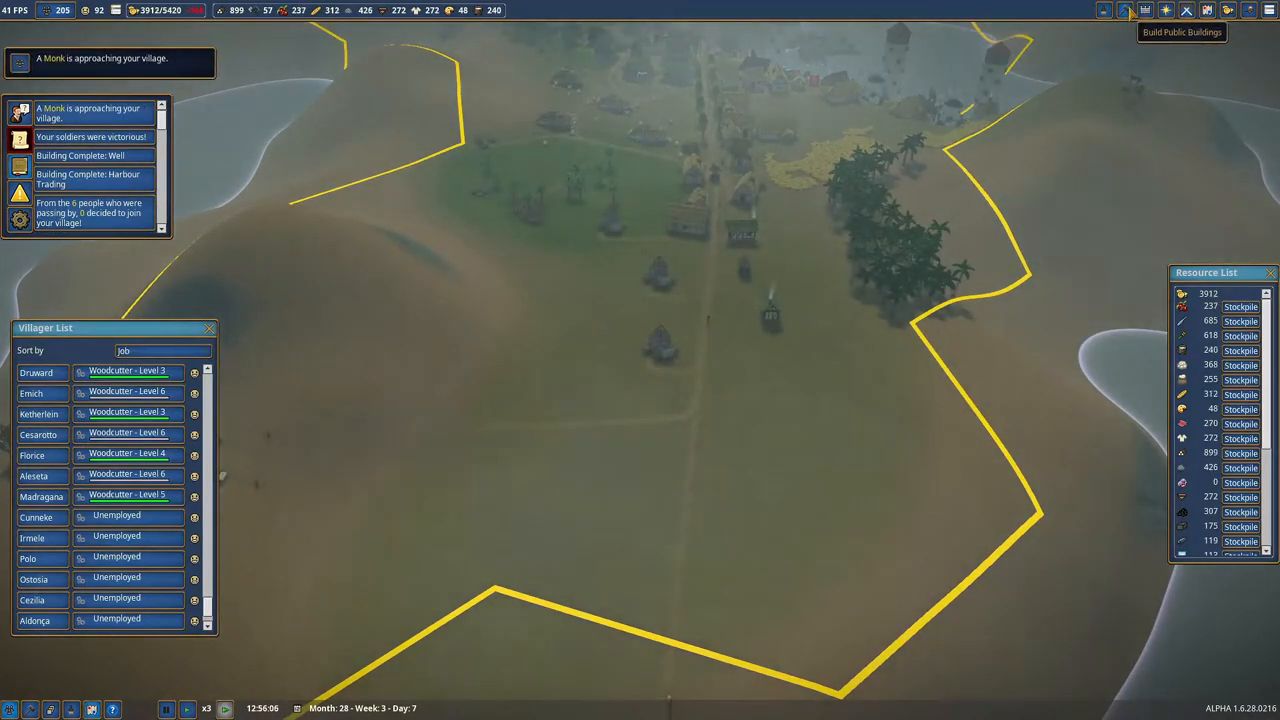
Place a wheat farm building on the open ground south of the village.
left_click(1126, 10)
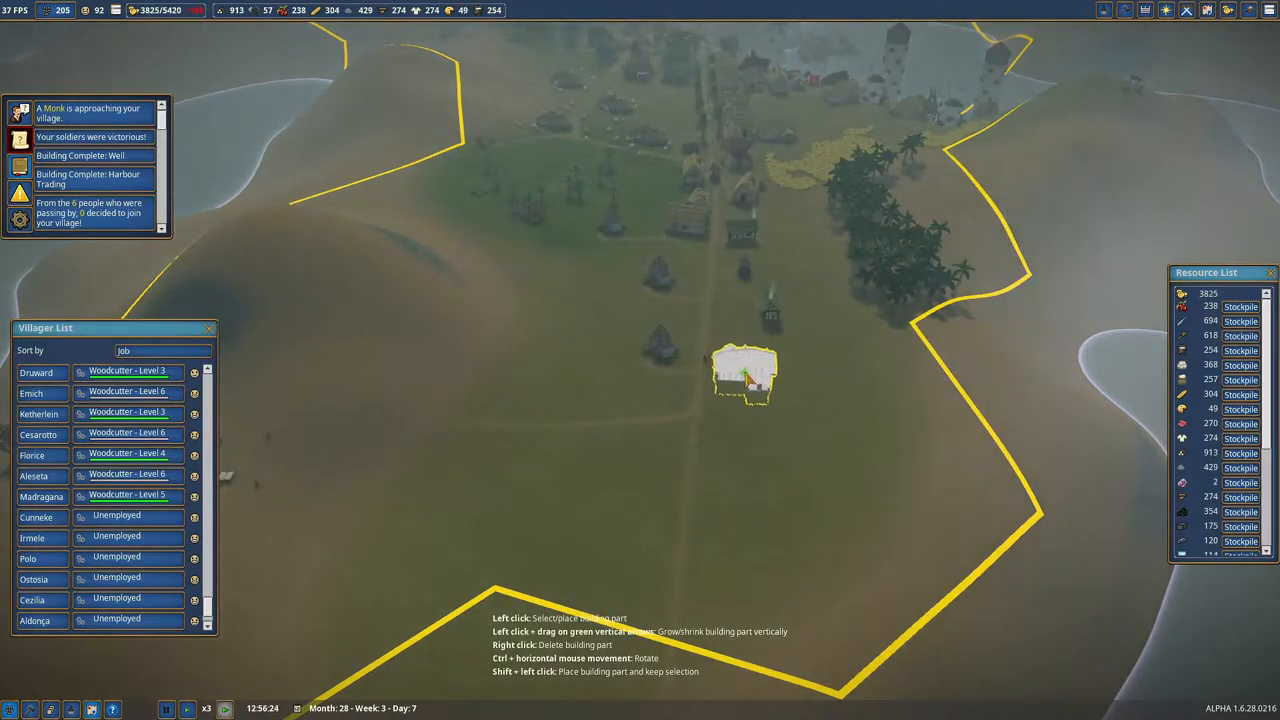
left_click(745, 375)
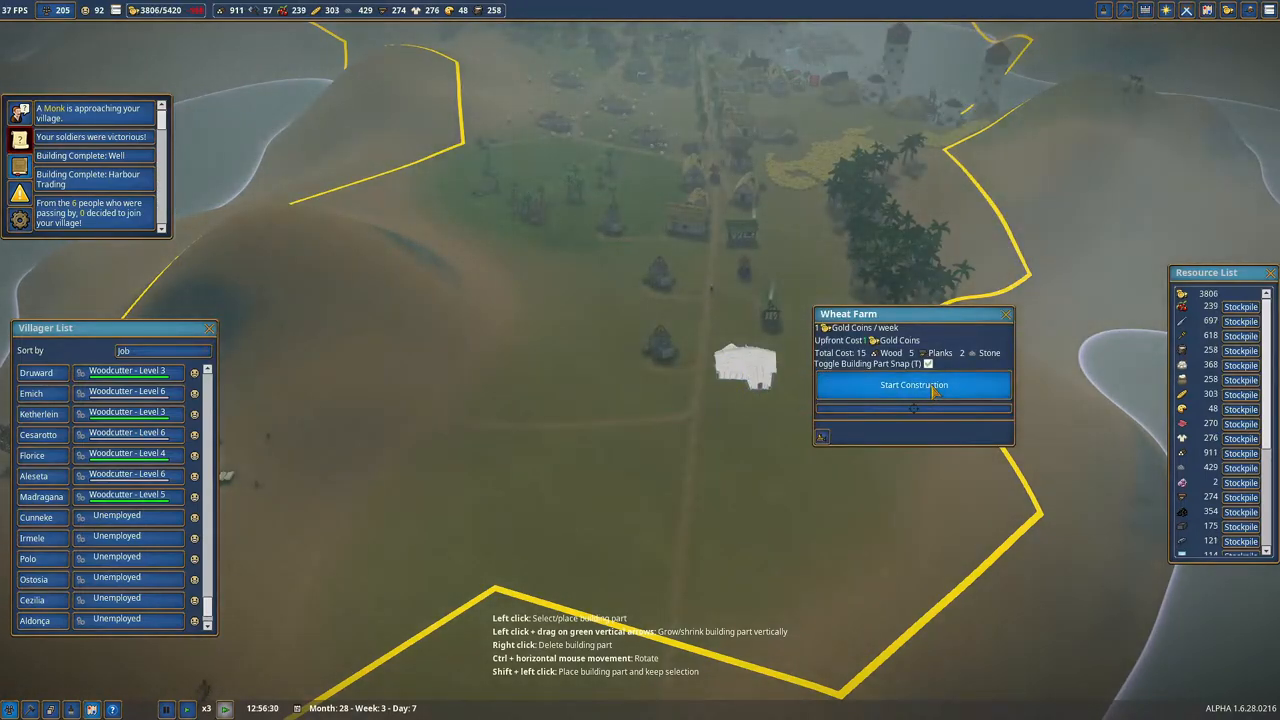